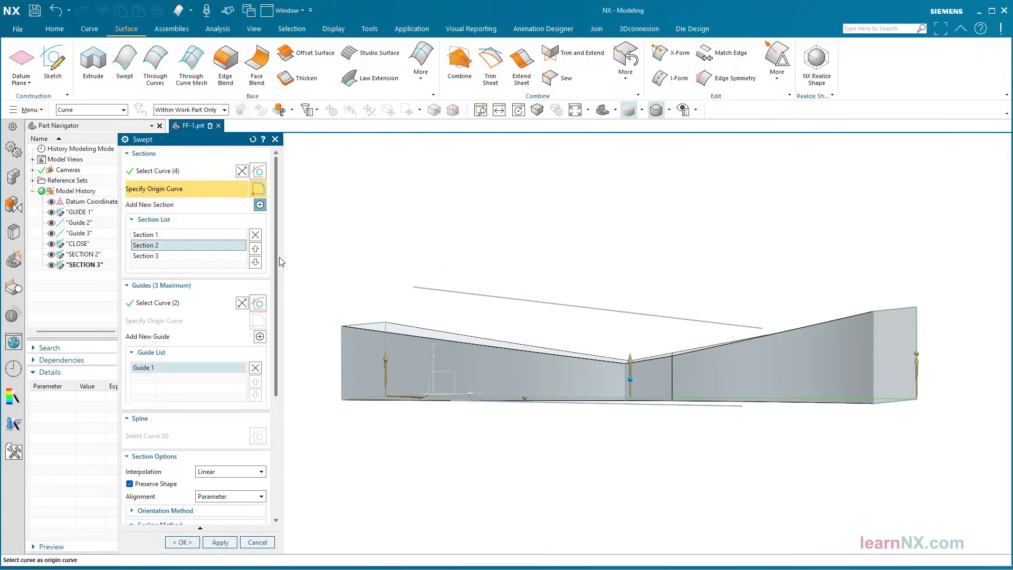
# - Switch the Swept section interpolation from Linear to Cubic for a smooth transition
pyautogui.click(258, 394)
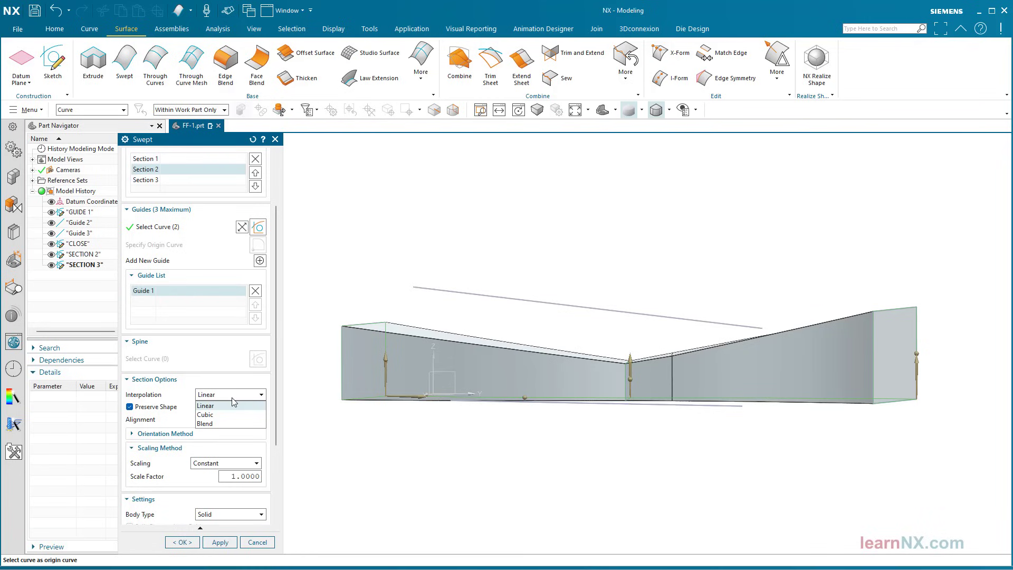
pyautogui.click(205, 415)
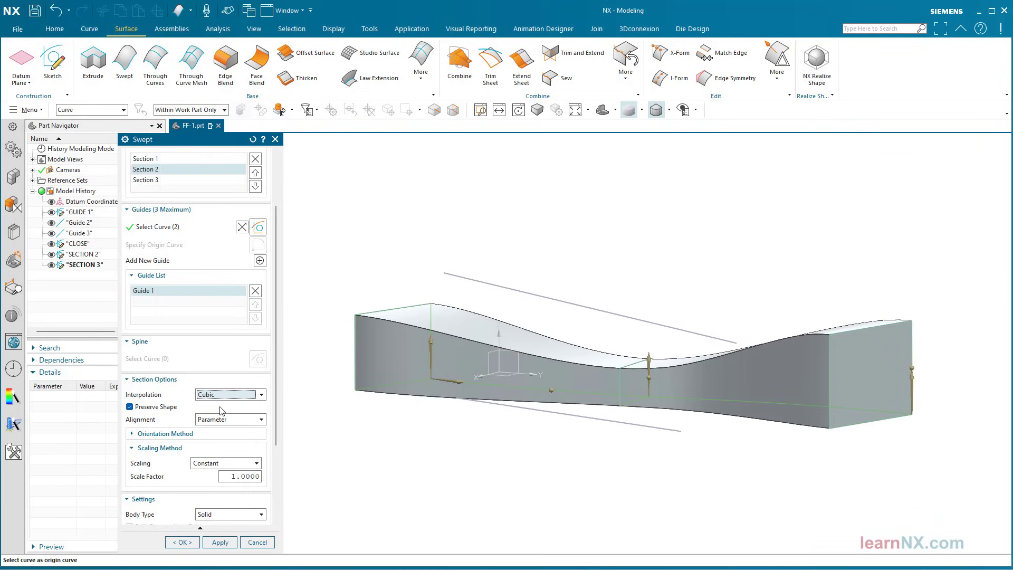
pyautogui.click(228, 393)
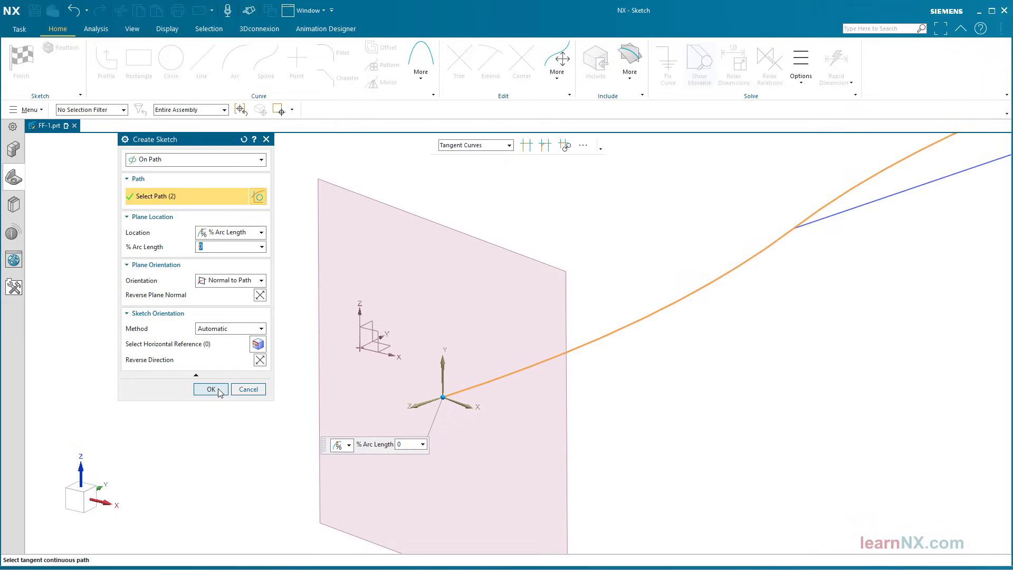
# - Place the sketch at 0% of the path and draw a 30 x 20 rectangle
pyautogui.click(210, 389)
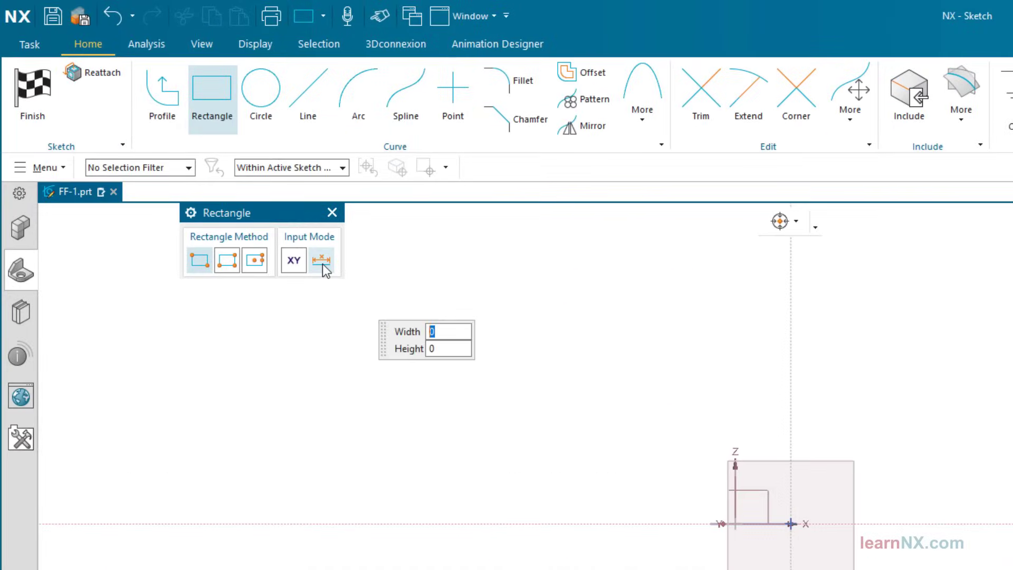
pyautogui.write('30')
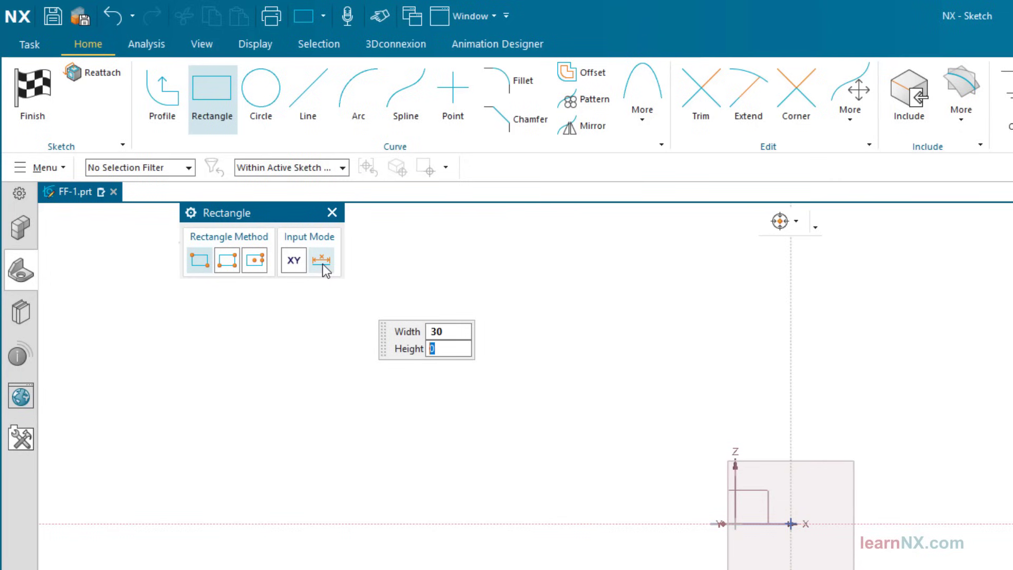
pyautogui.write('20')
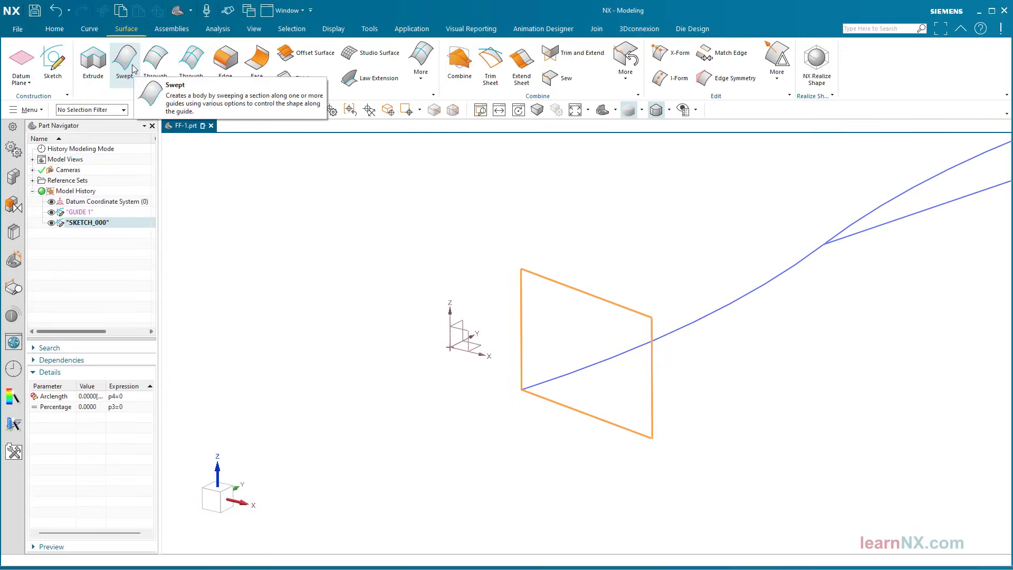
# - Sweep the rectangle section along the full guide curve to create the solid bar
pyautogui.click(124, 61)
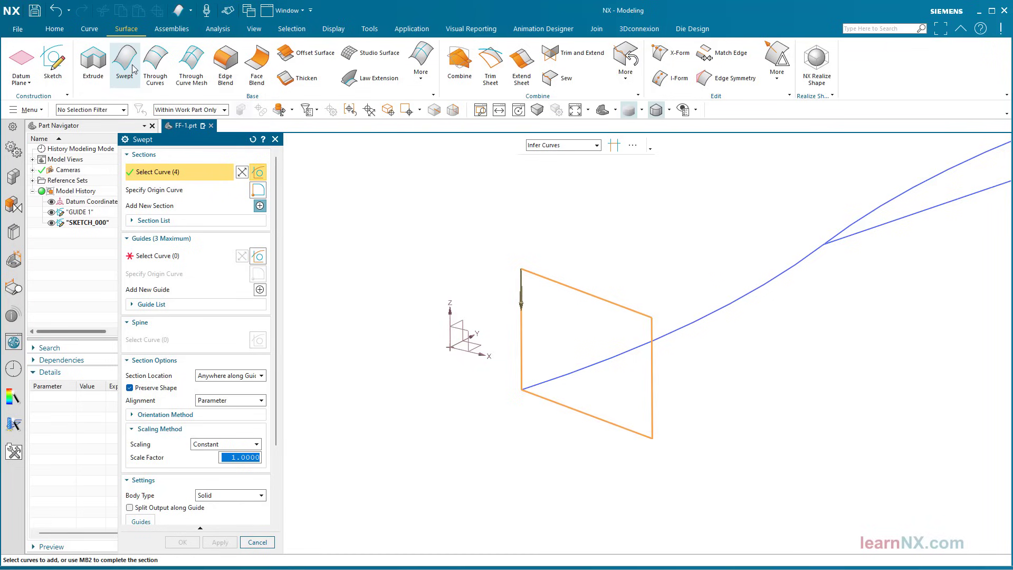
pyautogui.click(151, 220)
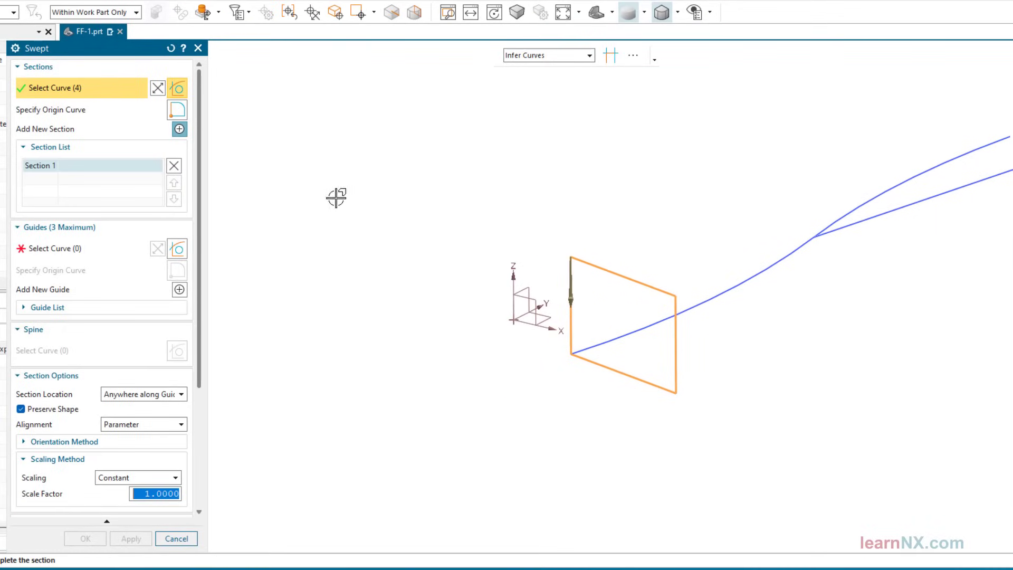
pyautogui.click(70, 248)
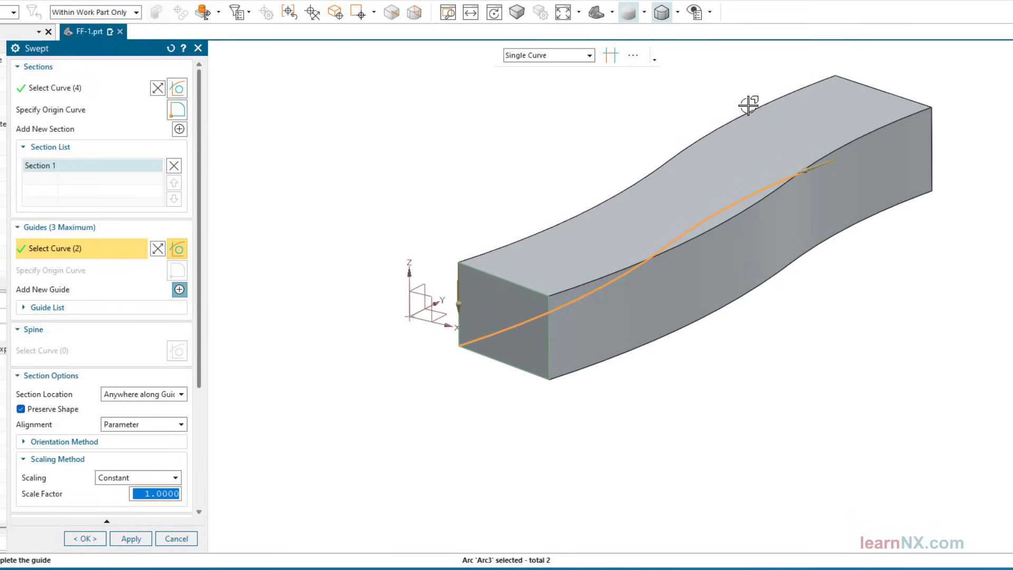
pyautogui.click(763, 185)
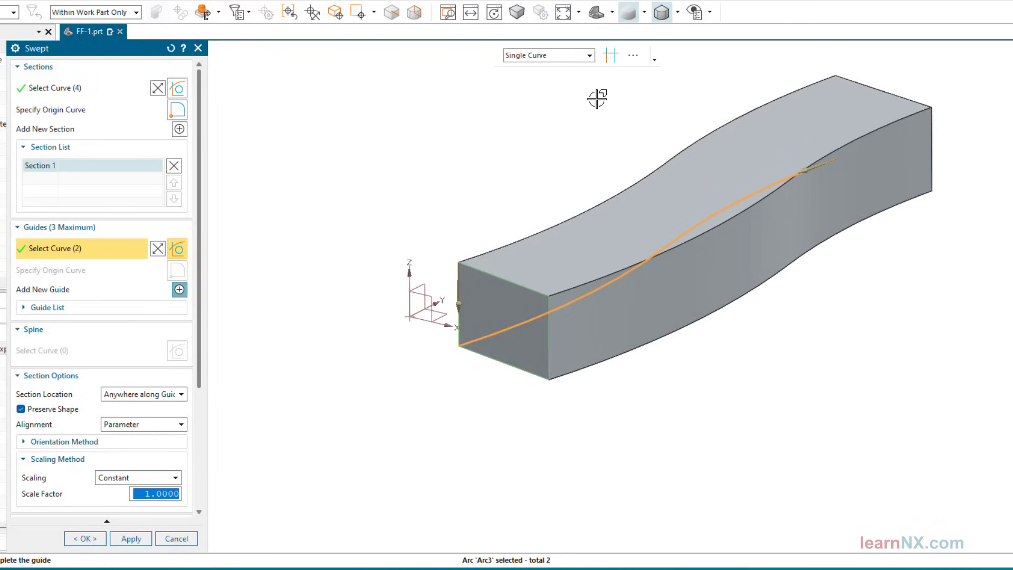
pyautogui.click(84, 538)
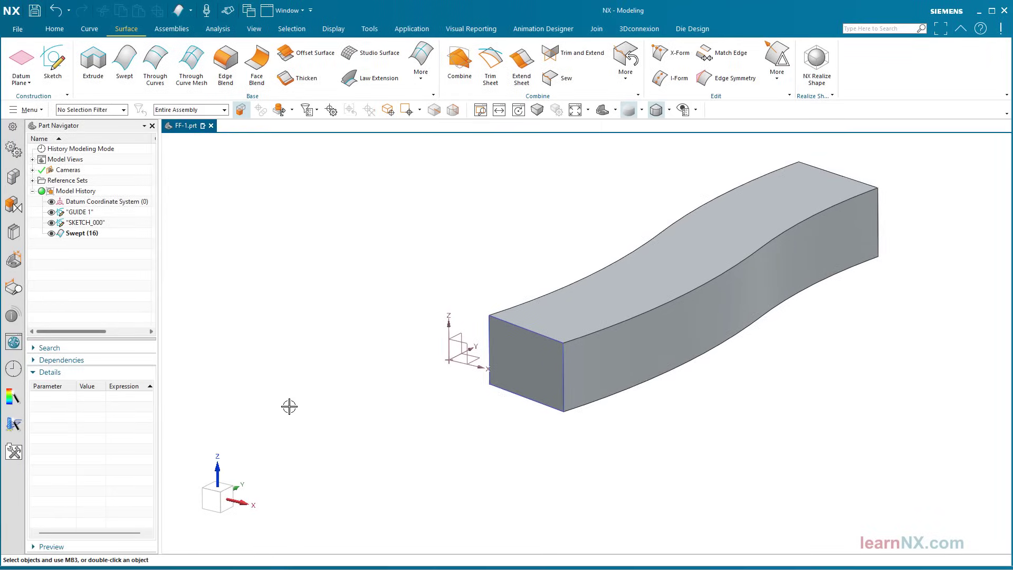
# - Add a straight line beside the guide and reopen the Swept feature
pyautogui.click(89, 29)
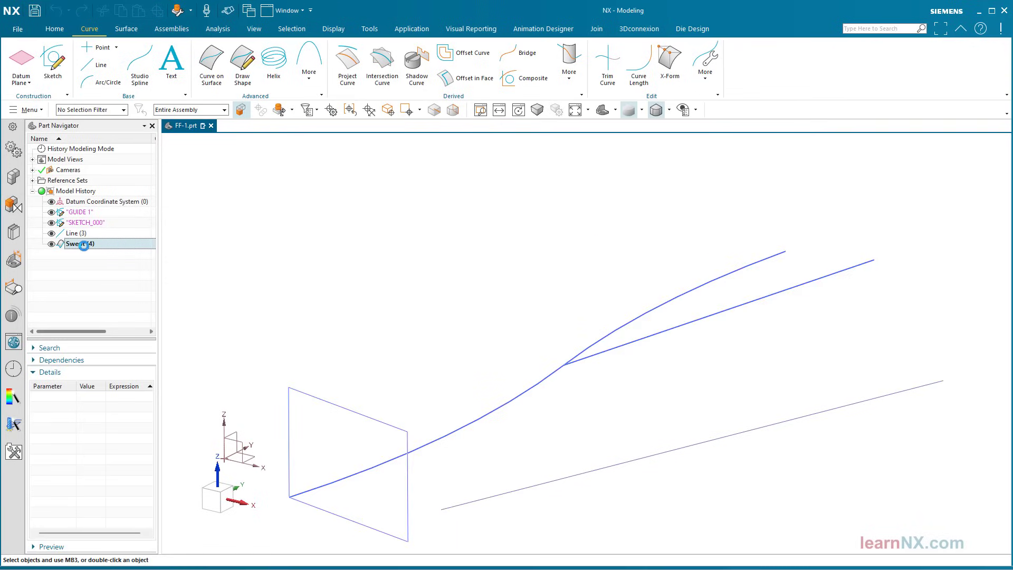
pyautogui.doubleClick(80, 244)
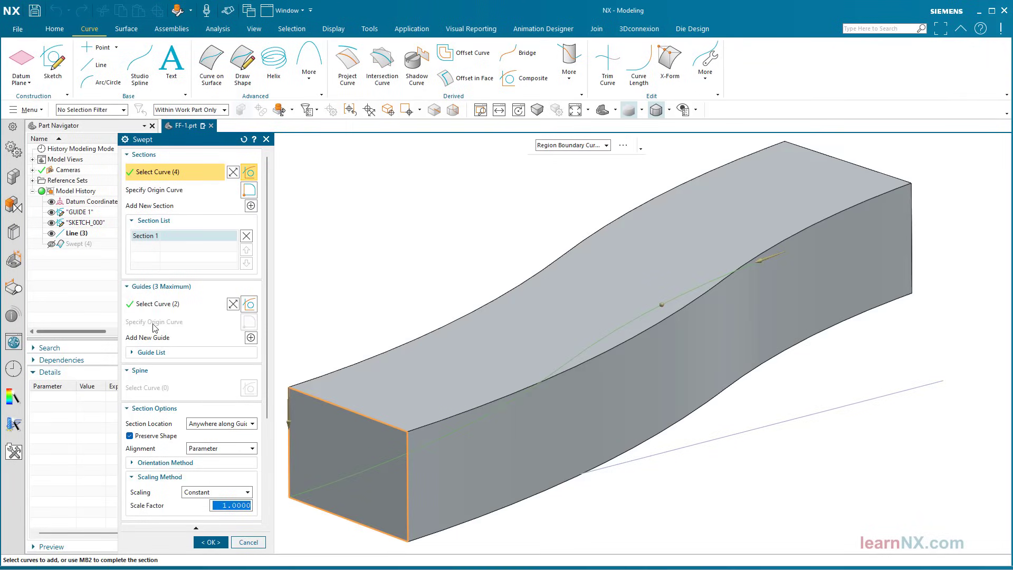
# - Add the straight line as a second guide, review Scaling, and rebuild the sweep
pyautogui.click(151, 352)
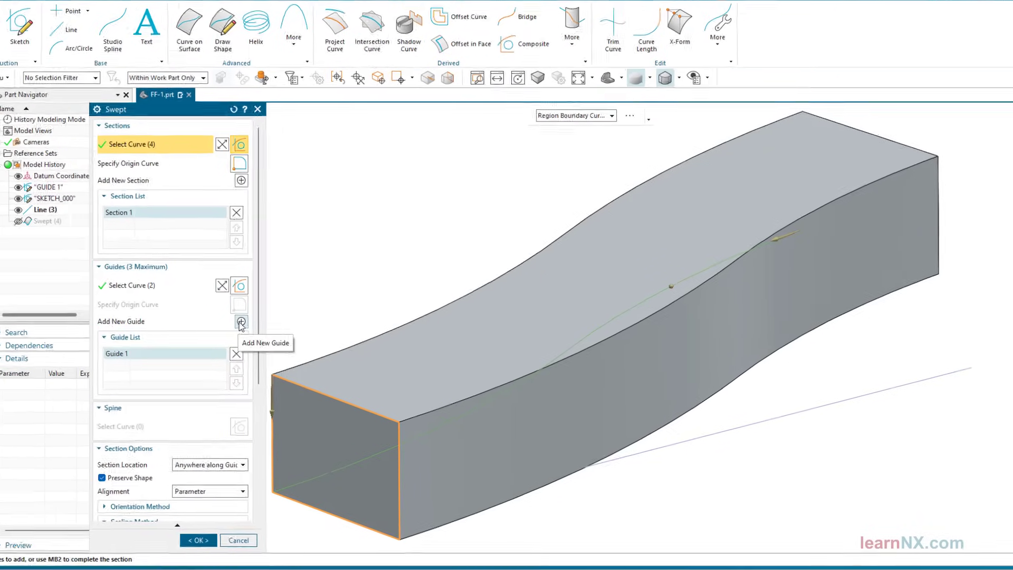
pyautogui.click(241, 323)
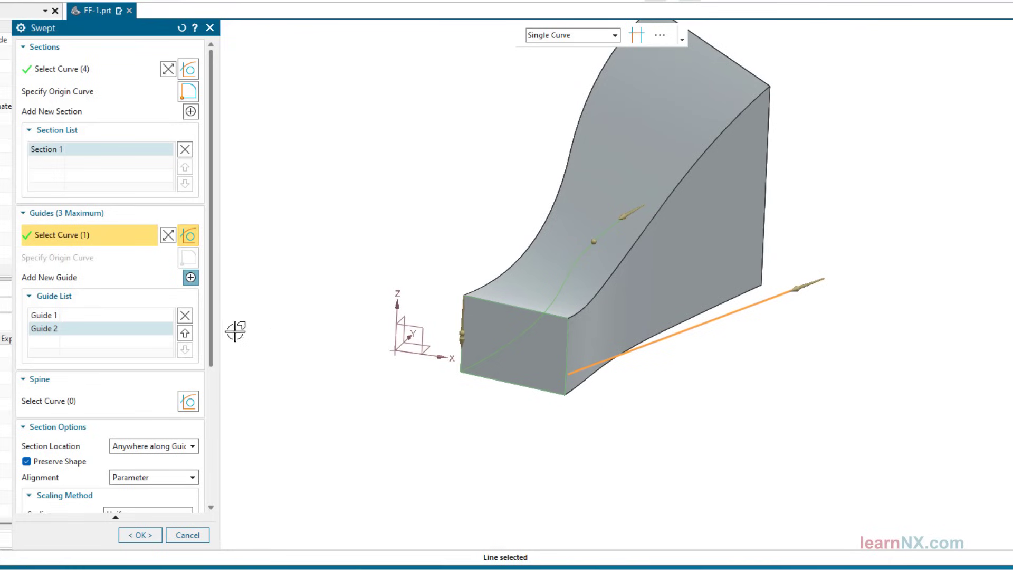
pyautogui.scroll(-3)
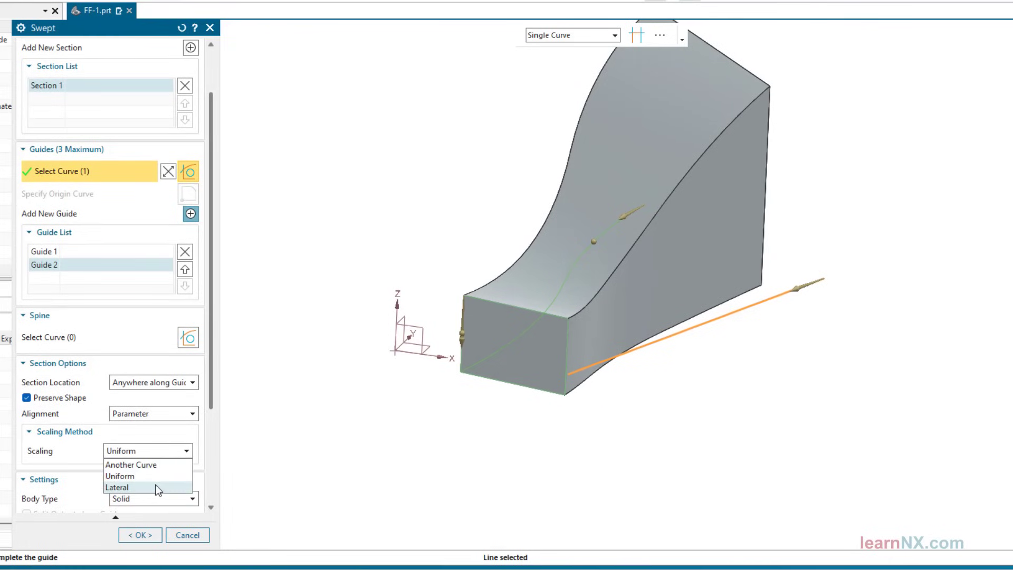
pyautogui.click(117, 487)
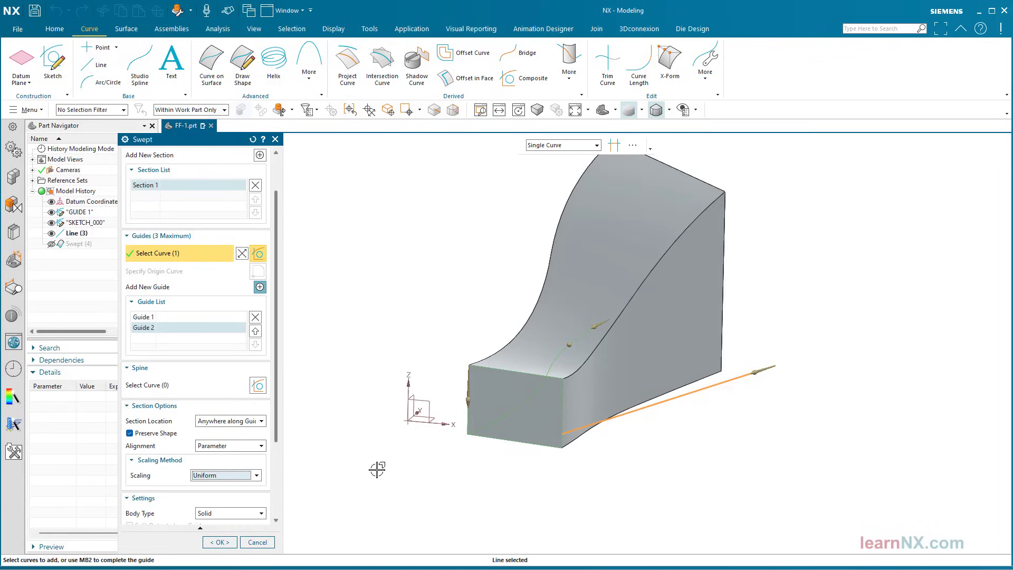
pyautogui.click(257, 541)
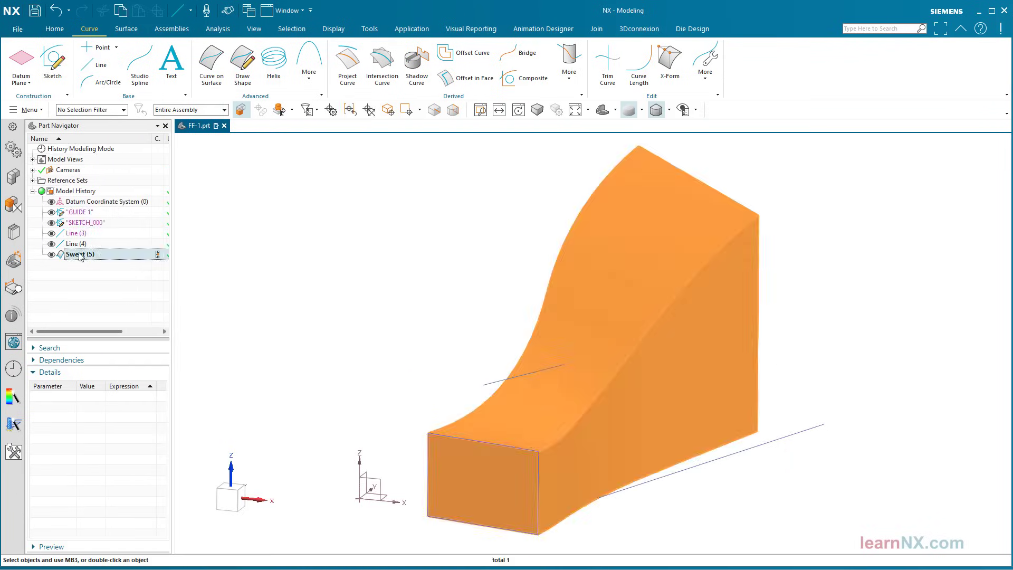
# - Add Line (4) as a third guide and rebuild the swept solid as a wedge
pyautogui.doubleClick(79, 255)
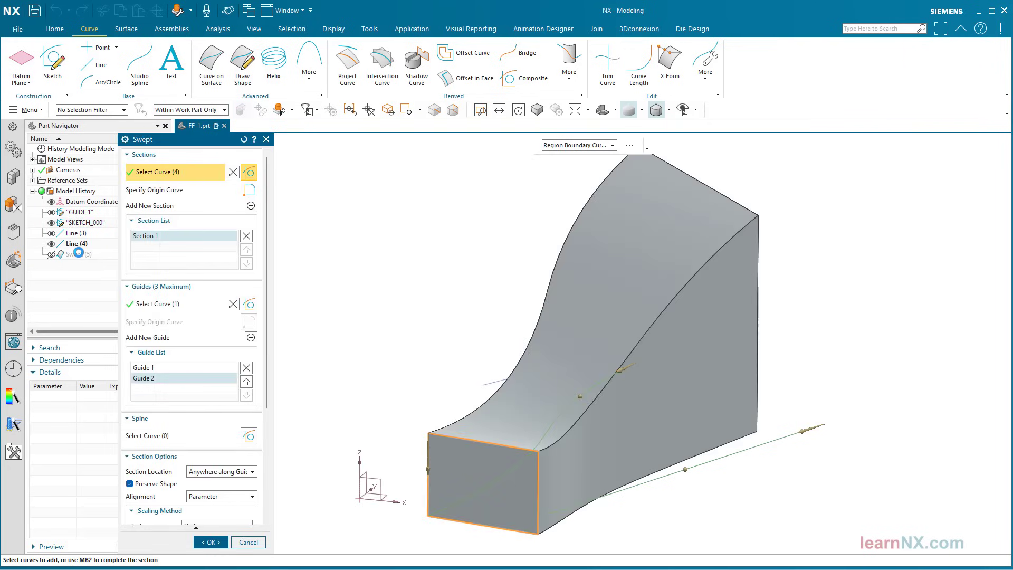
pyautogui.moveTo(251, 338)
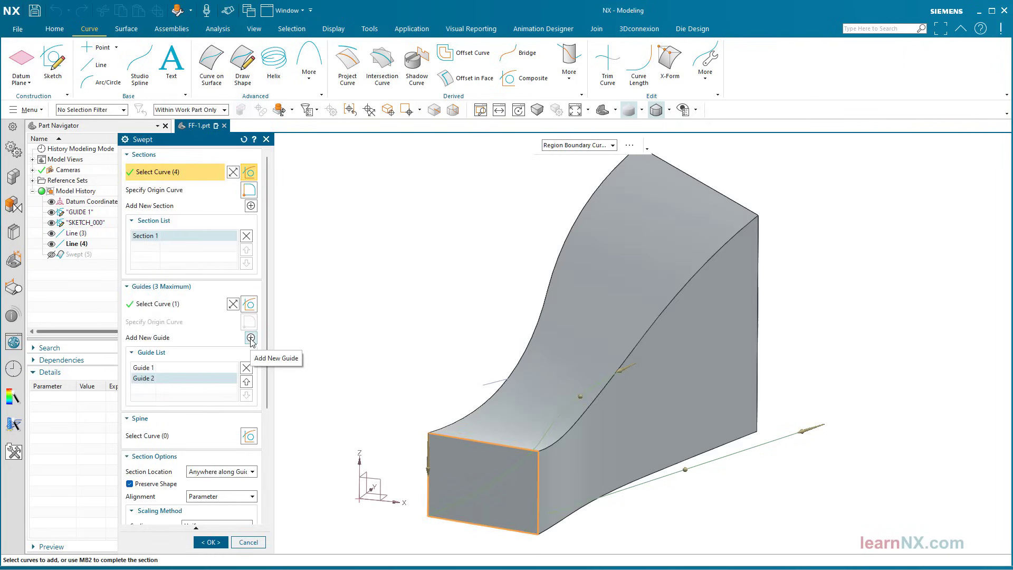
pyautogui.click(251, 337)
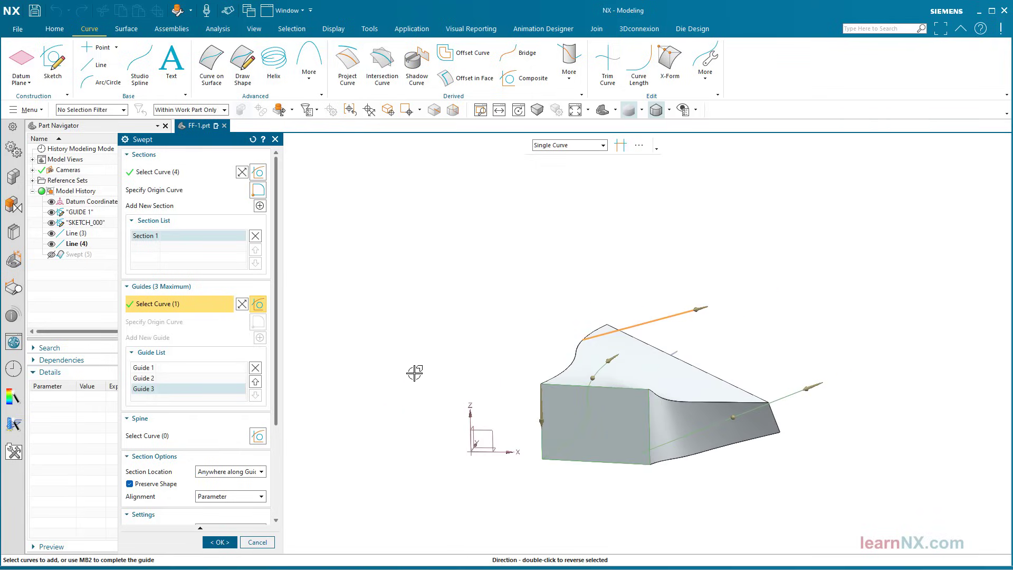
pyautogui.click(220, 542)
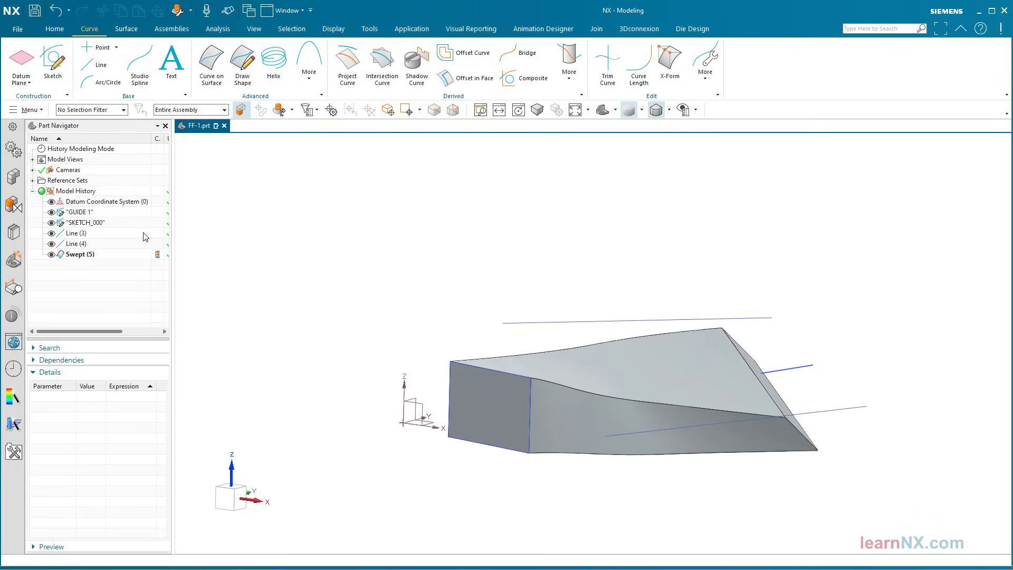
# - Set Line (3)'s End Z to 20 and inspect the reshaped swept solid
pyautogui.click(76, 232)
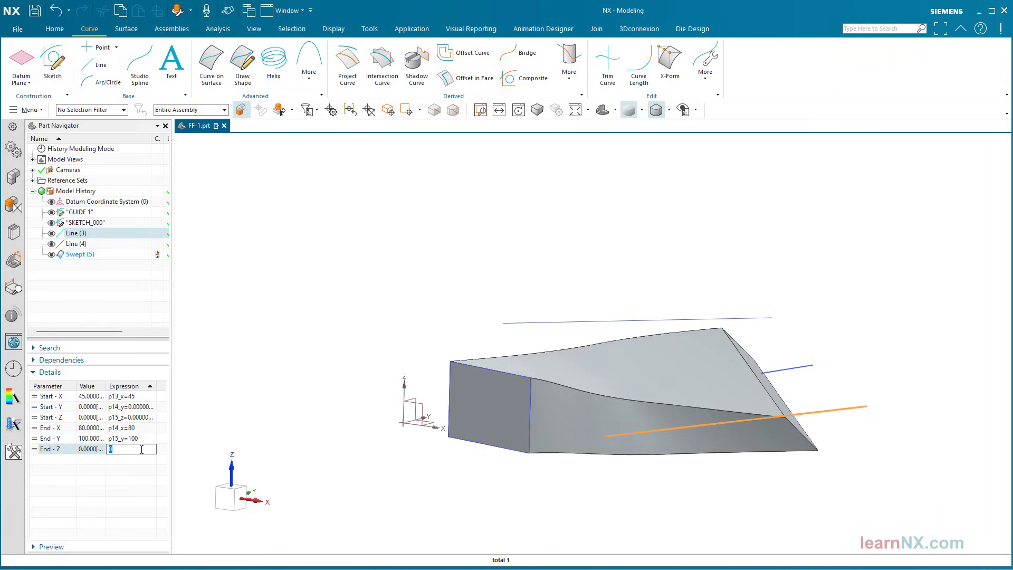
pyautogui.write('20')
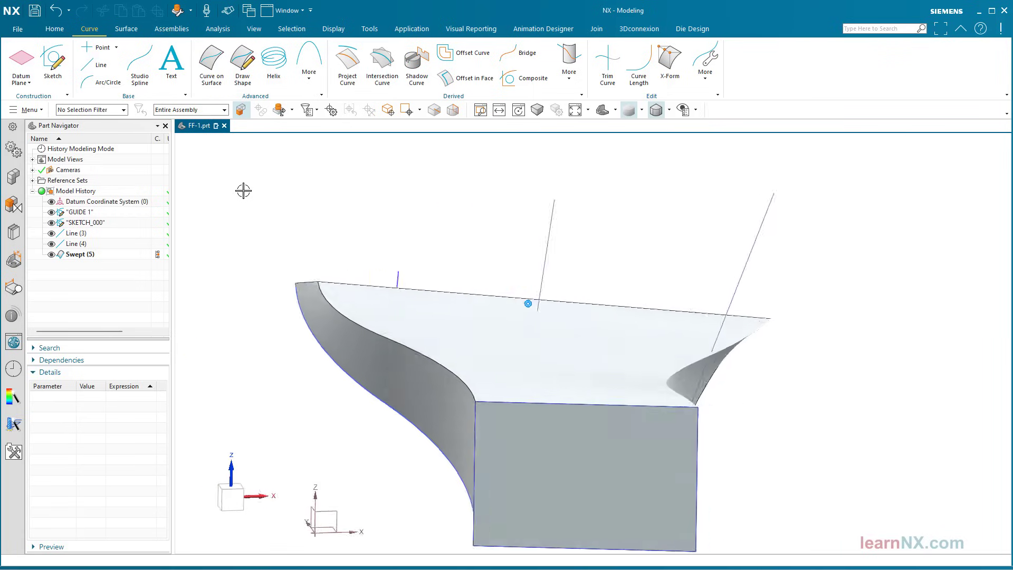
pyautogui.moveTo(528, 304); pyautogui.dragTo(683, 214)
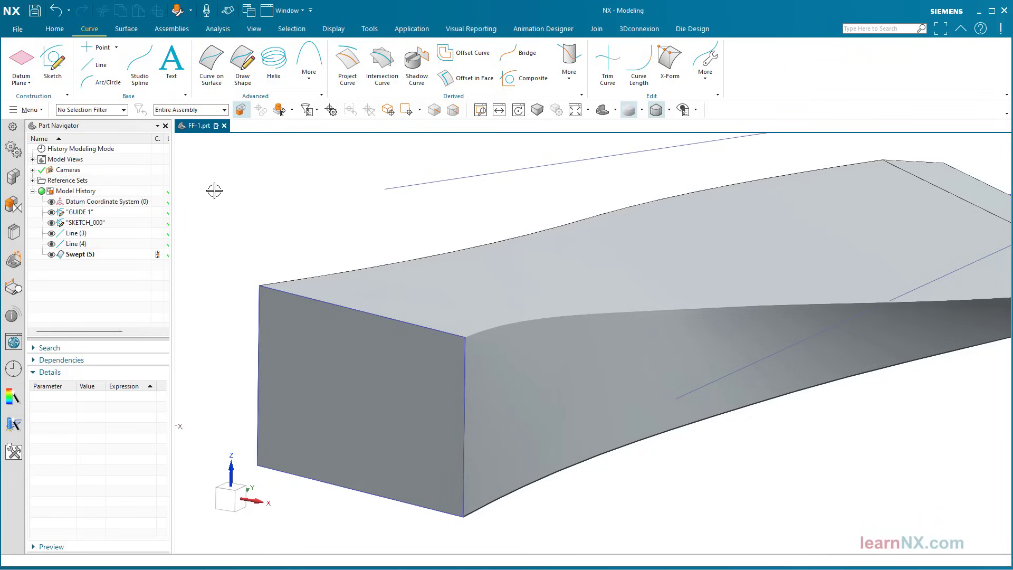
pyautogui.click(80, 255)
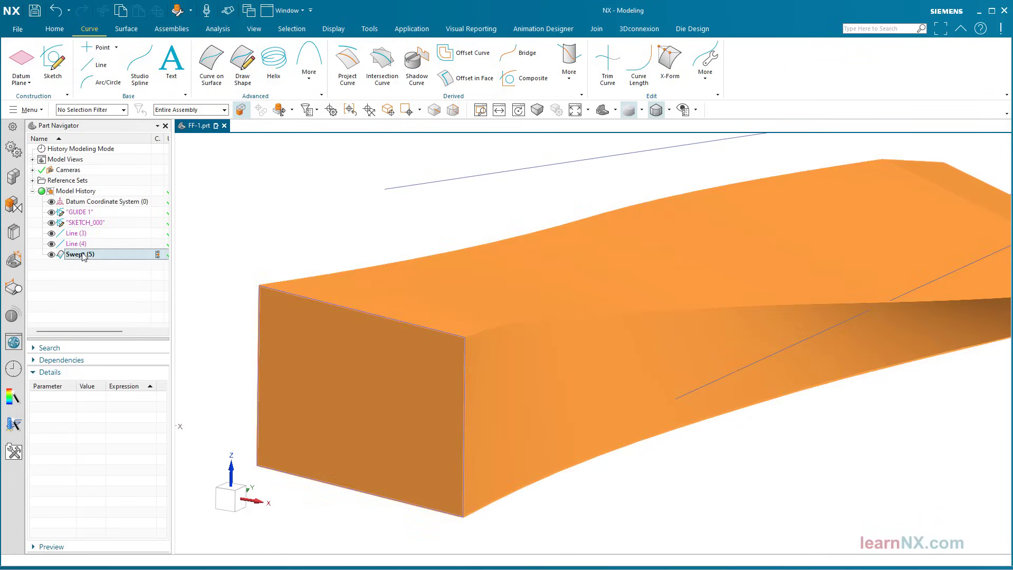
# - Turn off Preserve Shape in the Swept section options and accept
pyautogui.doubleClick(79, 254)
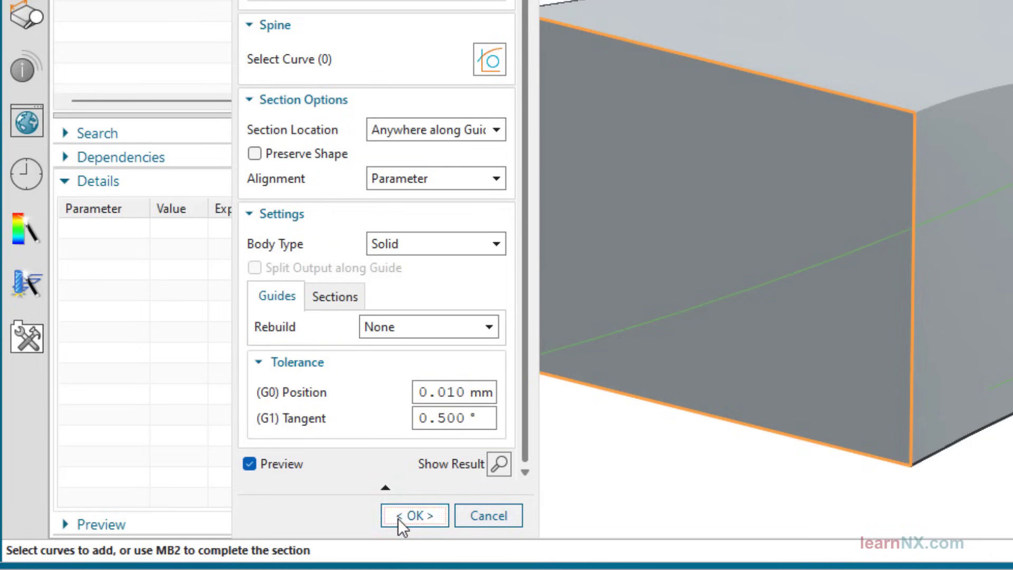
pyautogui.click(413, 516)
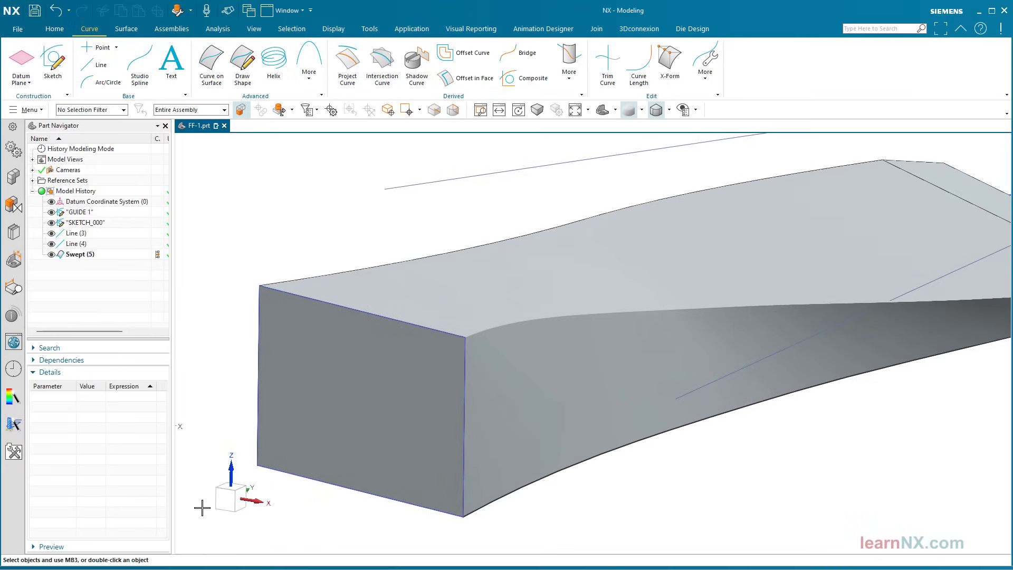
pyautogui.click(25, 109)
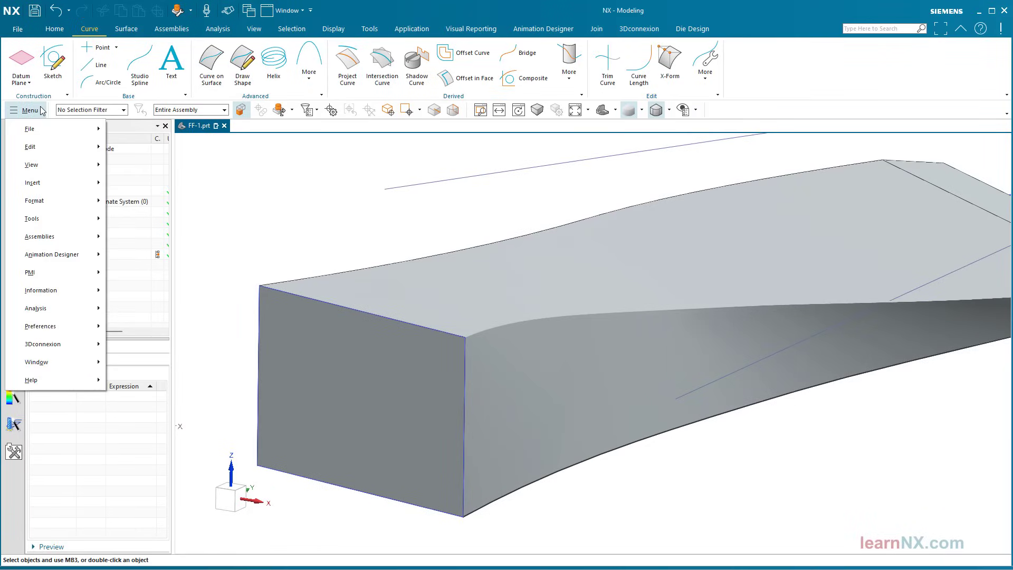
pyautogui.click(40, 326)
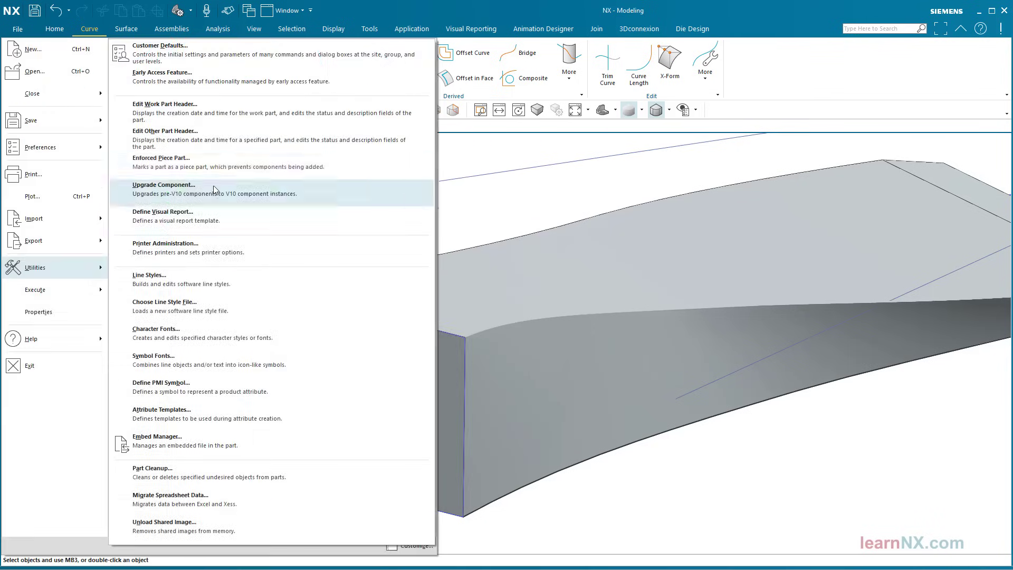
pyautogui.moveTo(249, 57)
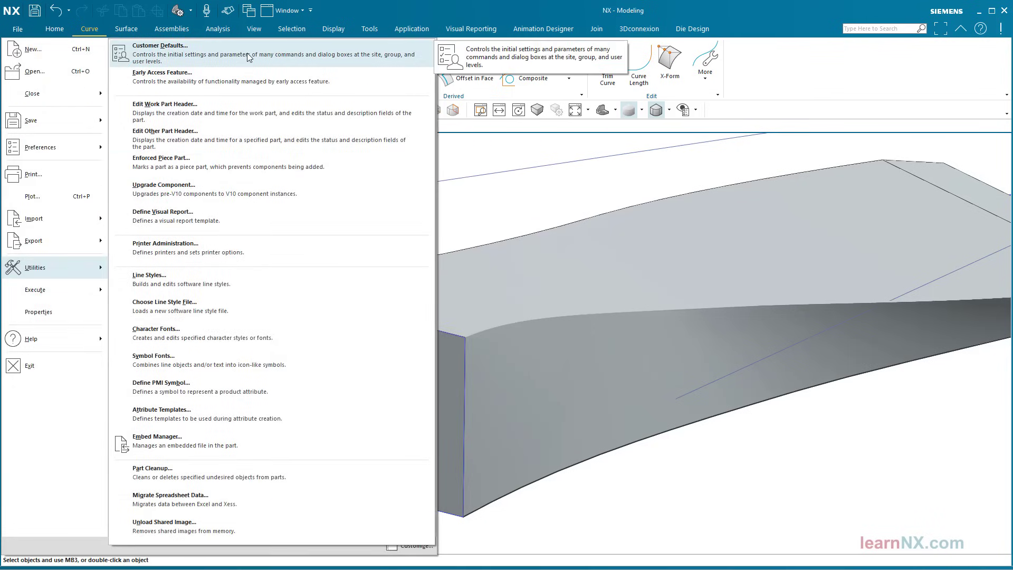
pyautogui.click(159, 45)
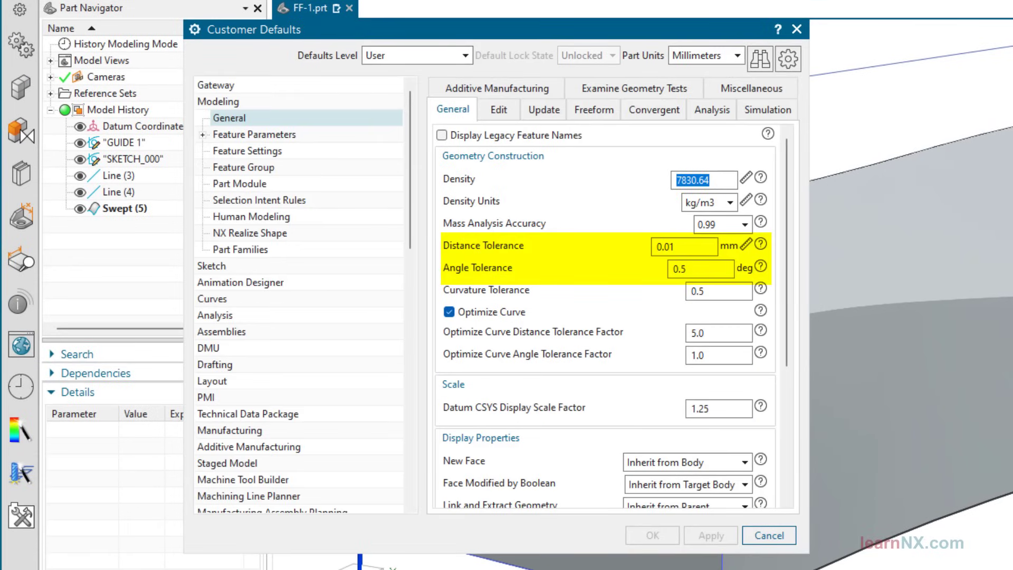
pyautogui.click(768, 535)
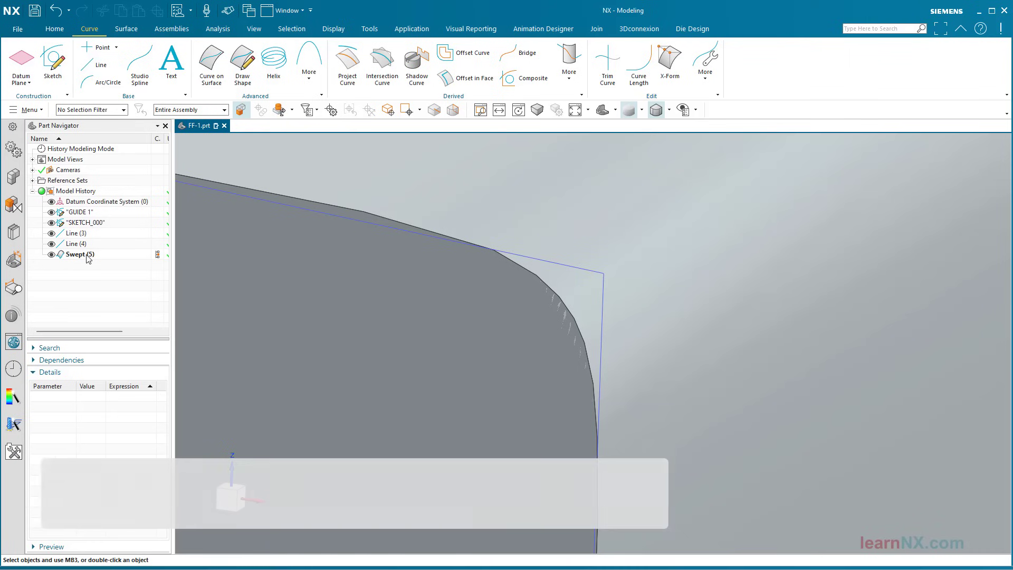
# - Turn Preserve Shape back on for Swept (5) and rebuild the solid
pyautogui.doubleClick(77, 255)
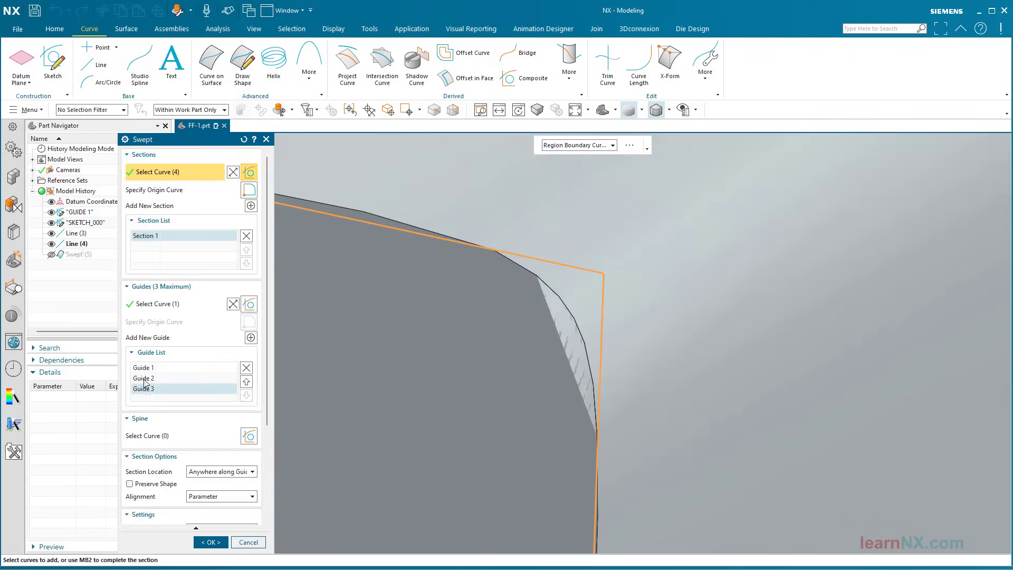
pyautogui.click(130, 483)
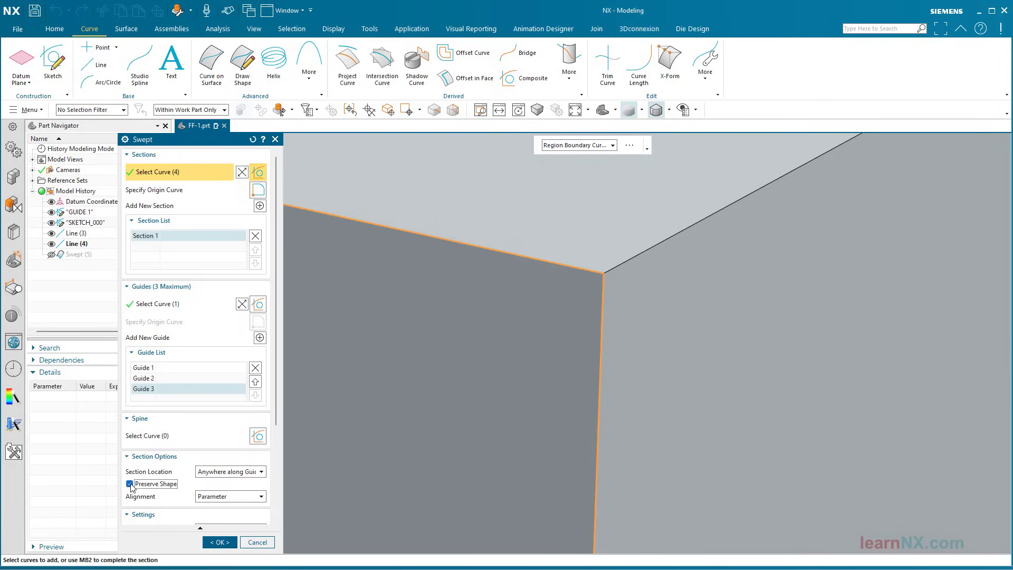
pyautogui.click(219, 541)
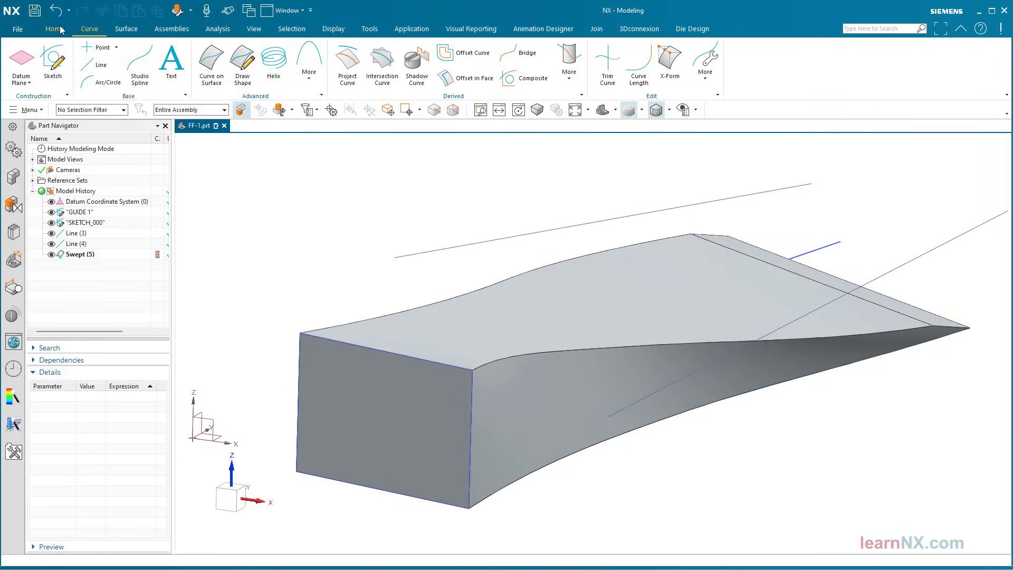
# - Apply a 5.5 mm Edge Blend to the solid's long twisted edge
pyautogui.click(54, 29)
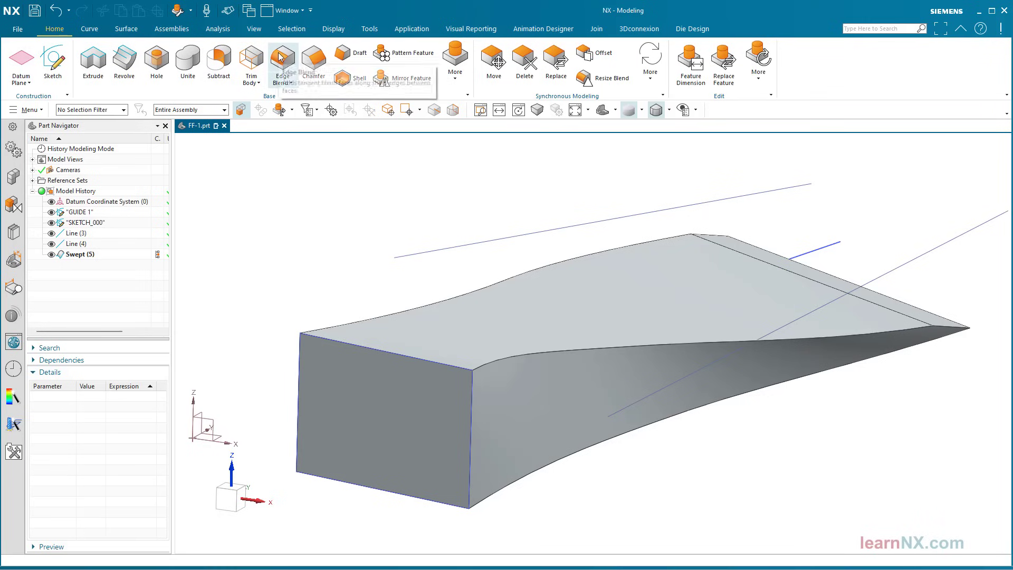
pyautogui.click(281, 58)
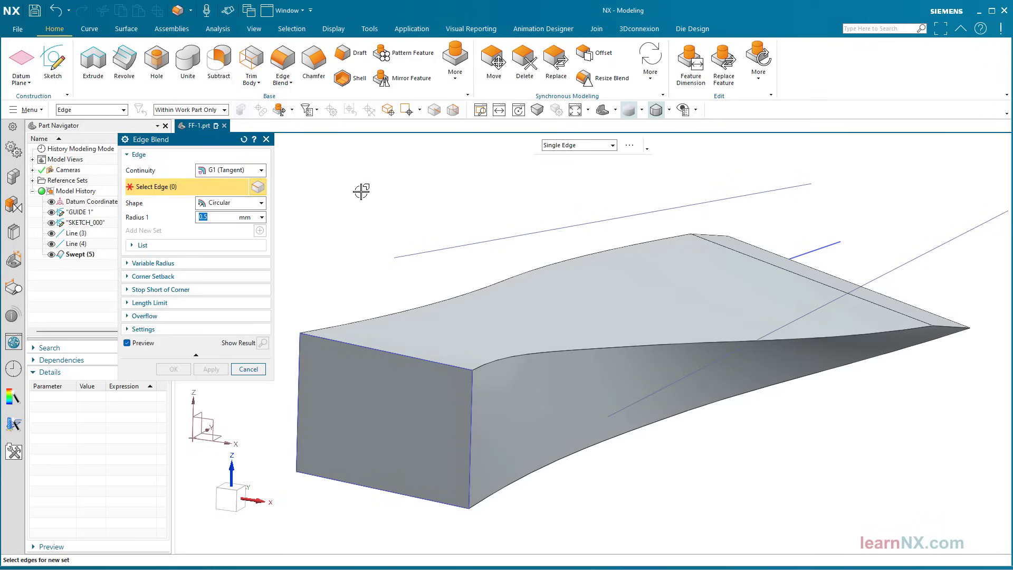
pyautogui.write('10')
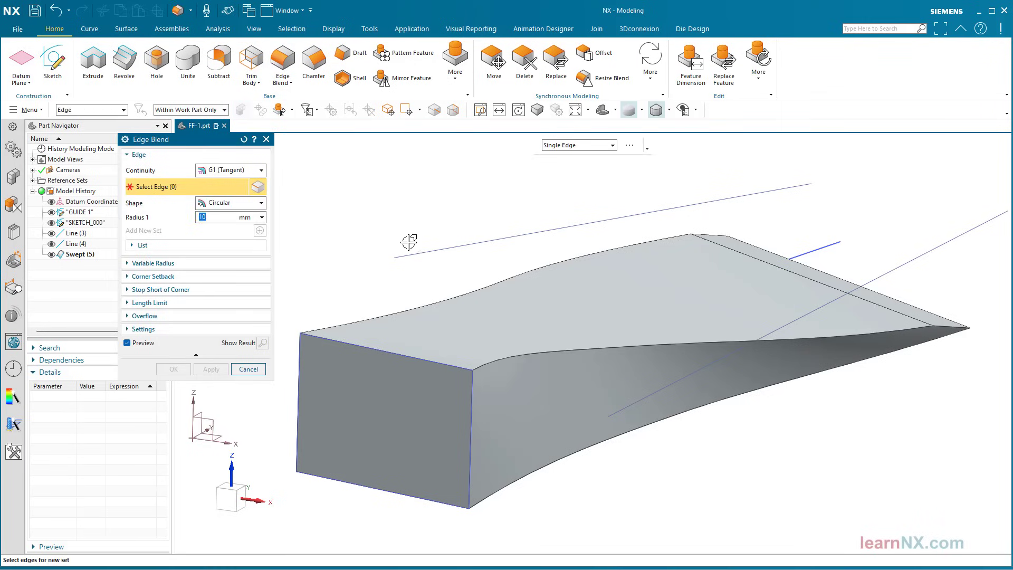
pyautogui.click(608, 328)
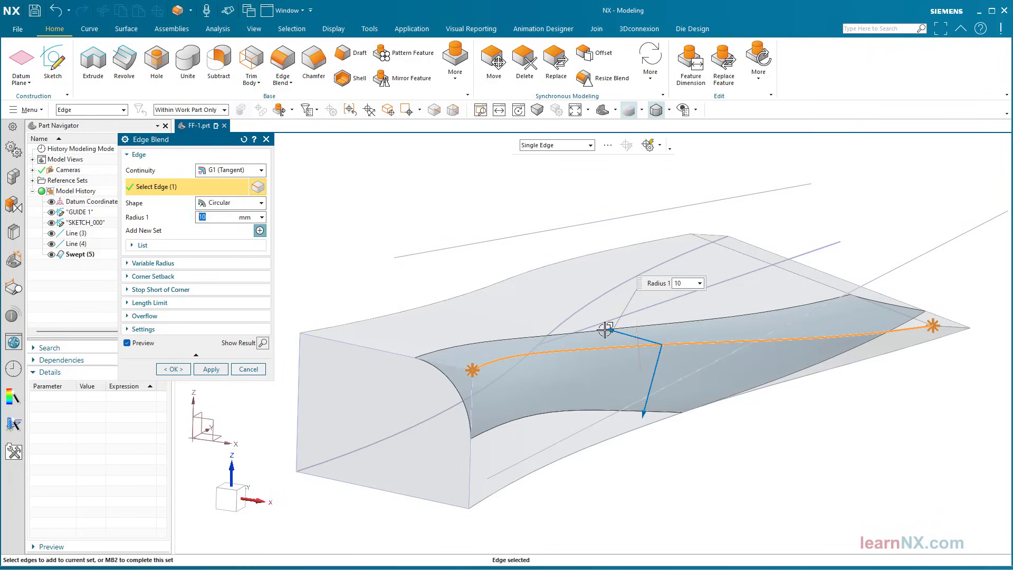
pyautogui.write('5.5')
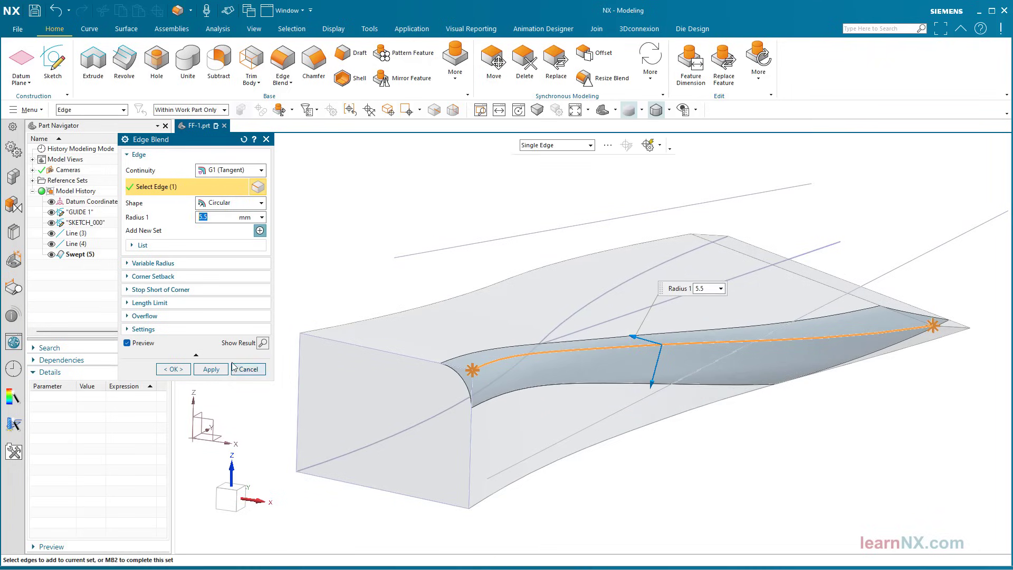
pyautogui.click(171, 369)
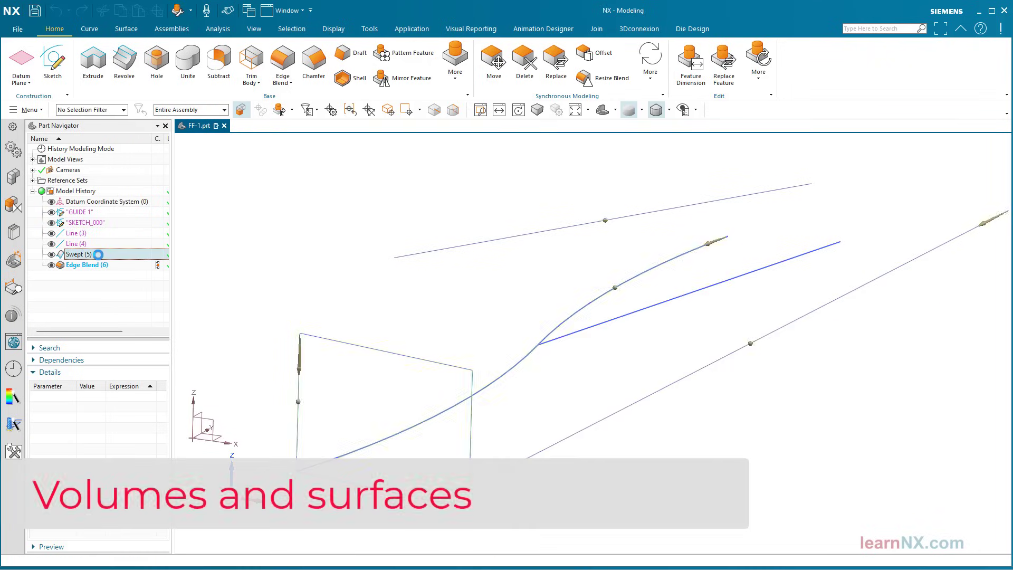
# - Reopen Swept (5) and change its Body Type to Sheet, confirming the change
pyautogui.doubleClick(79, 254)
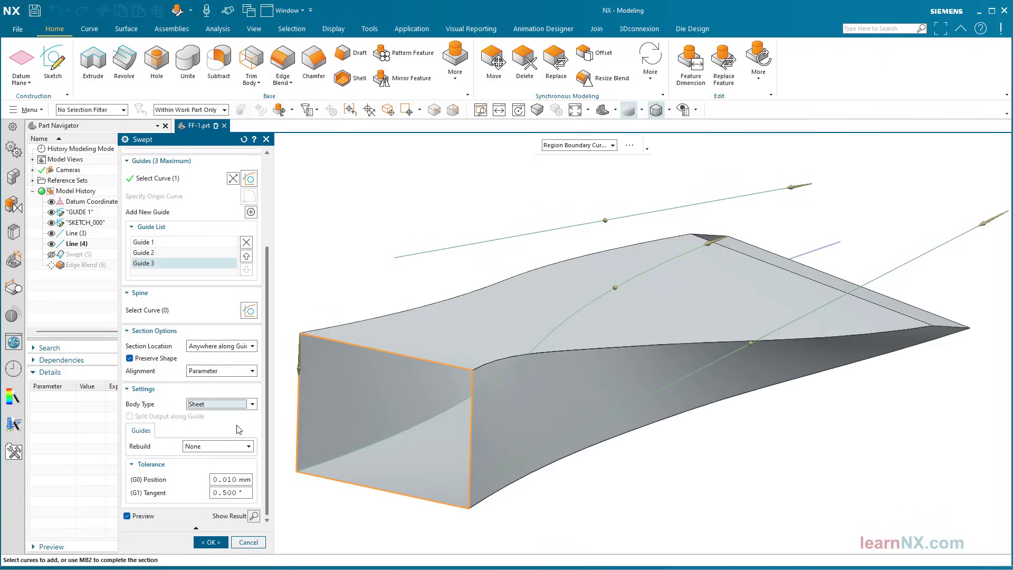
pyautogui.click(207, 542)
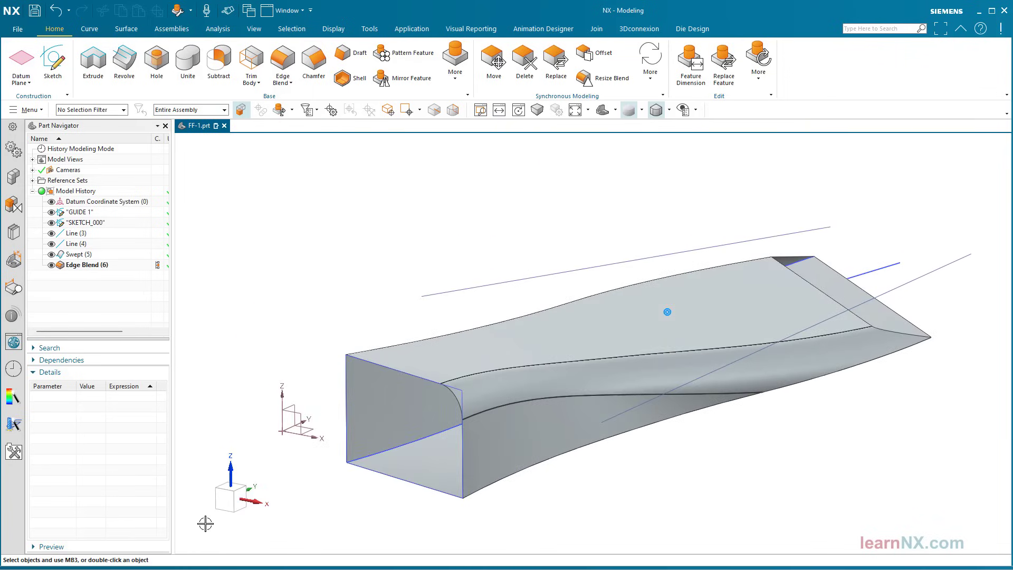
# - Sweep the rectangle section along the S-shaped guide using the Feature Curves filter
pyautogui.click(126, 30)
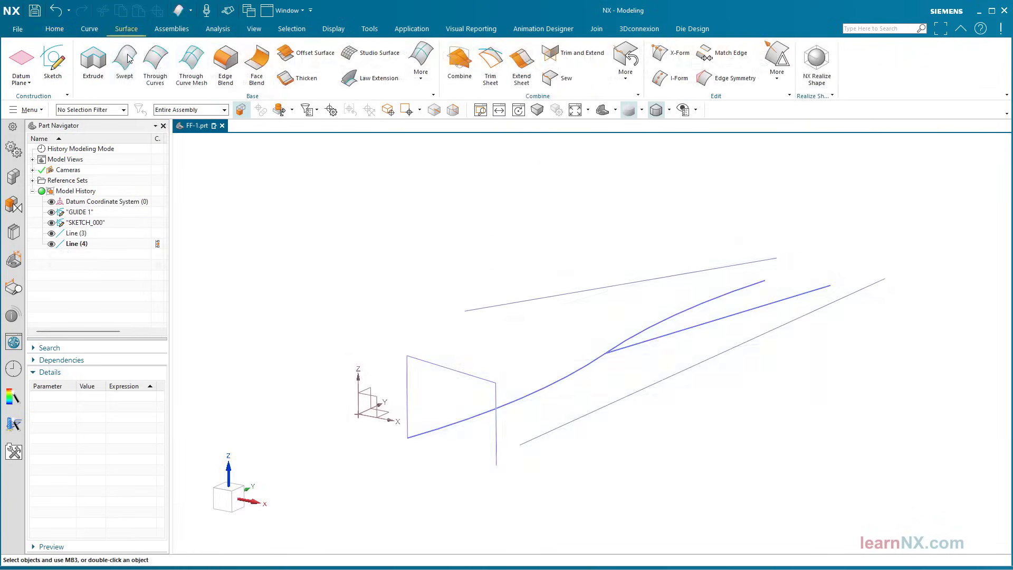
pyautogui.click(124, 61)
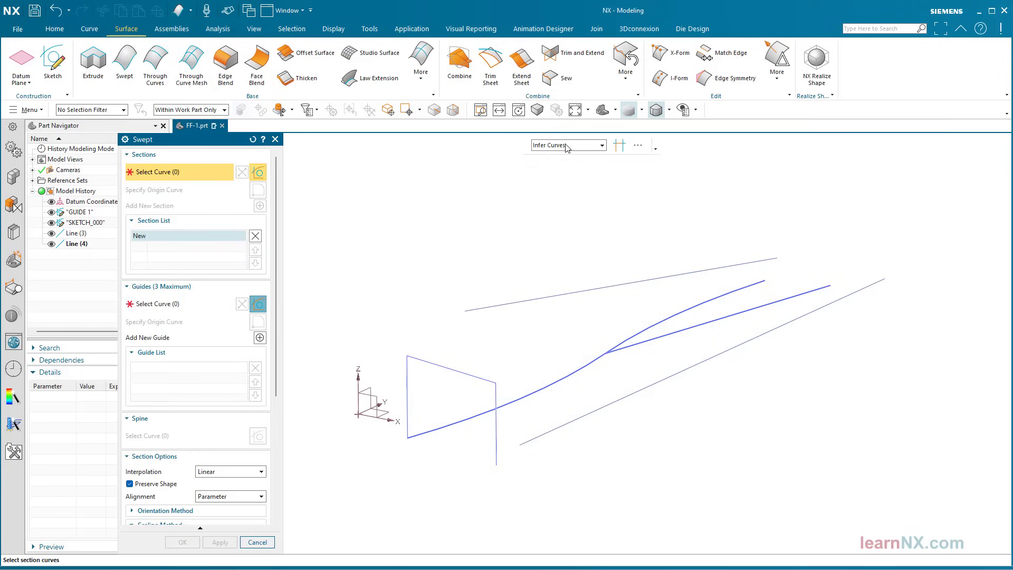
pyautogui.click(567, 144)
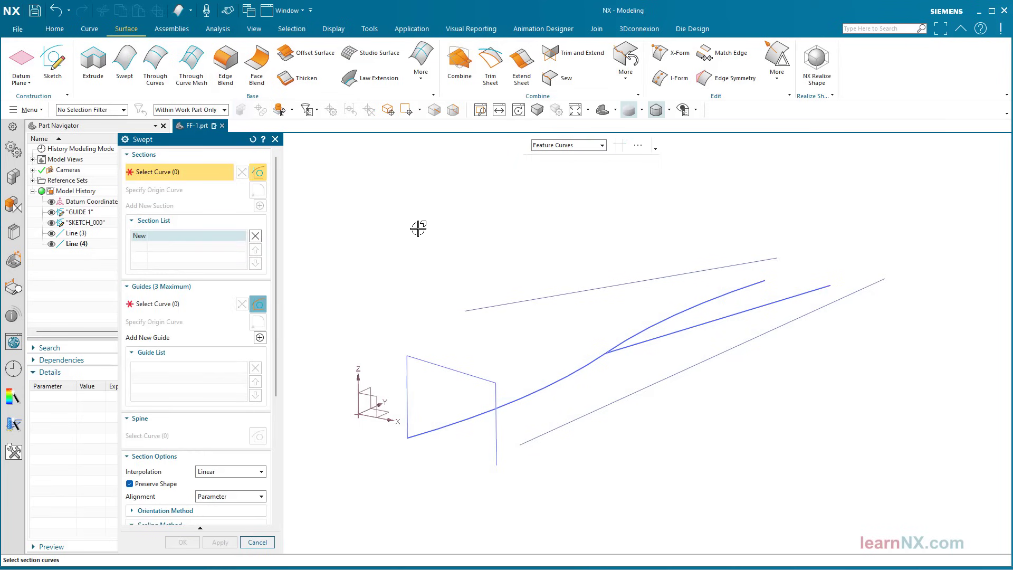
pyautogui.click(453, 401)
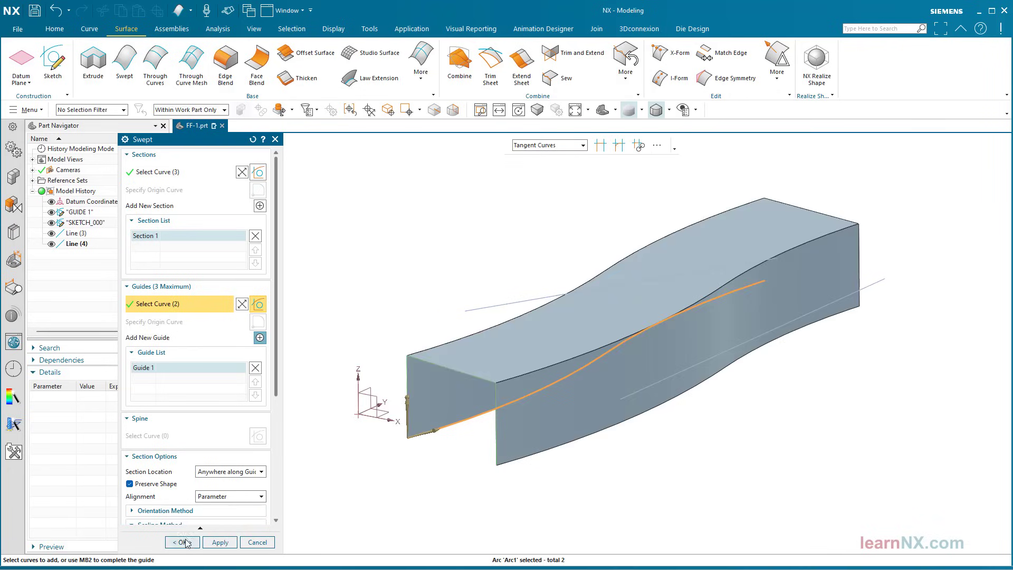
pyautogui.click(180, 543)
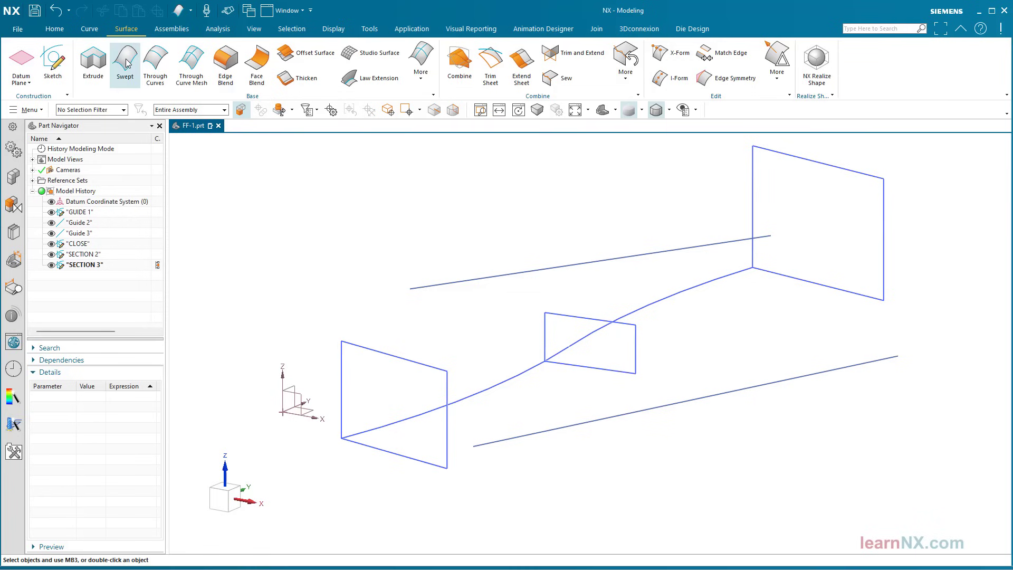
# - Start a sweep with rectangle 1, add rectangles 2 and 3 as sections, then move to guide selection
pyautogui.click(125, 61)
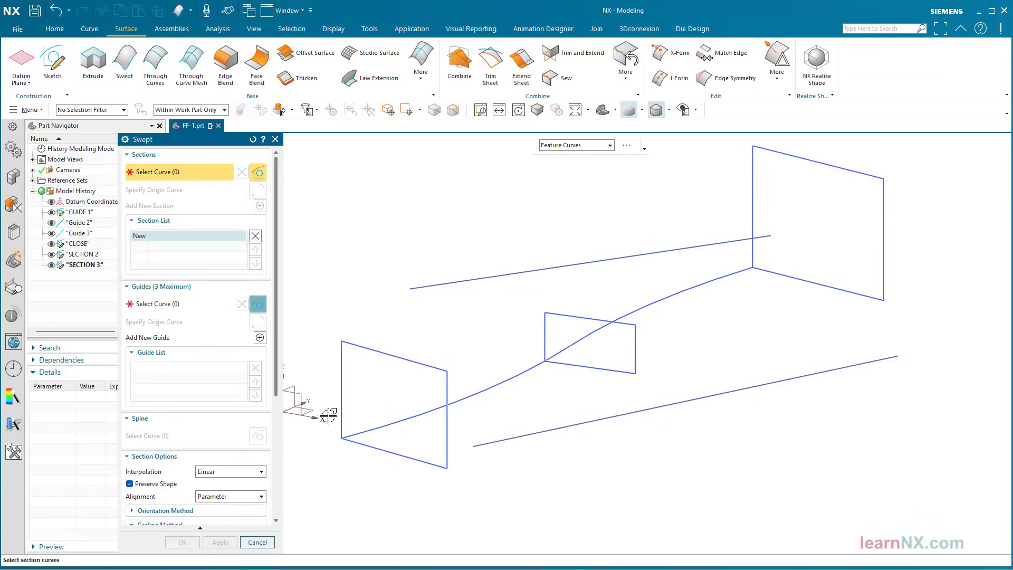
pyautogui.click(394, 410)
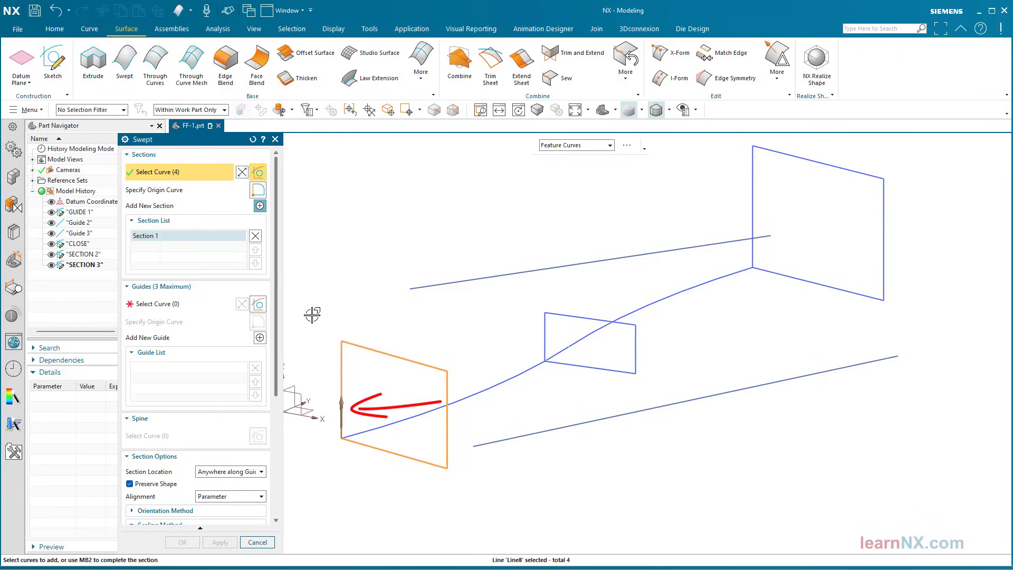
pyautogui.moveTo(261, 206)
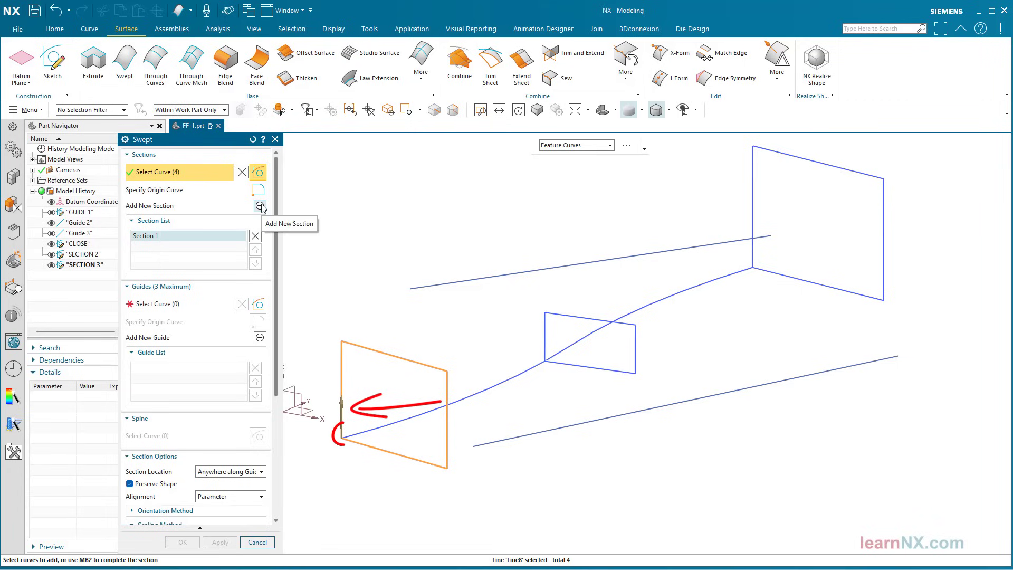
pyautogui.click(261, 206)
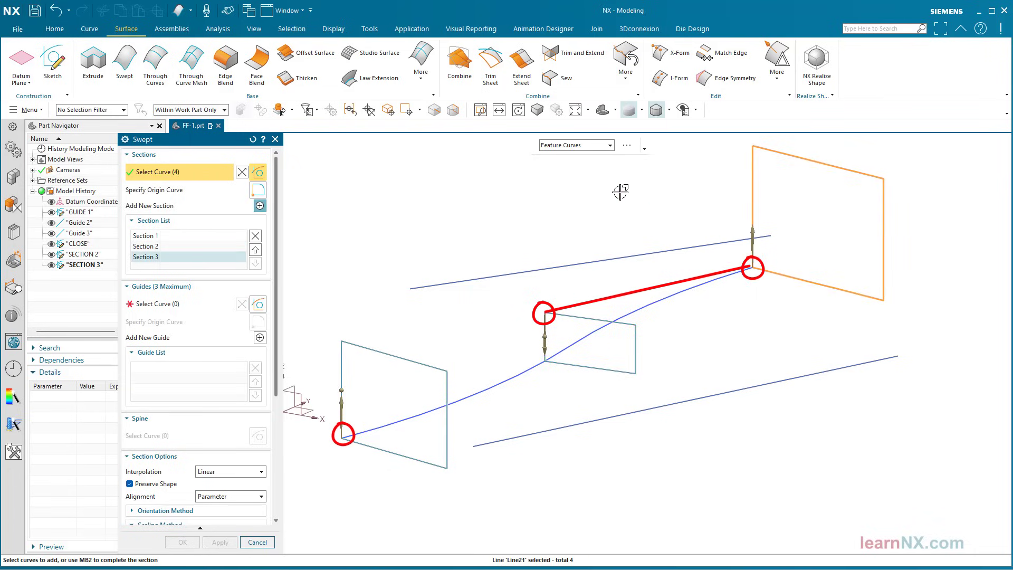
pyautogui.click(159, 304)
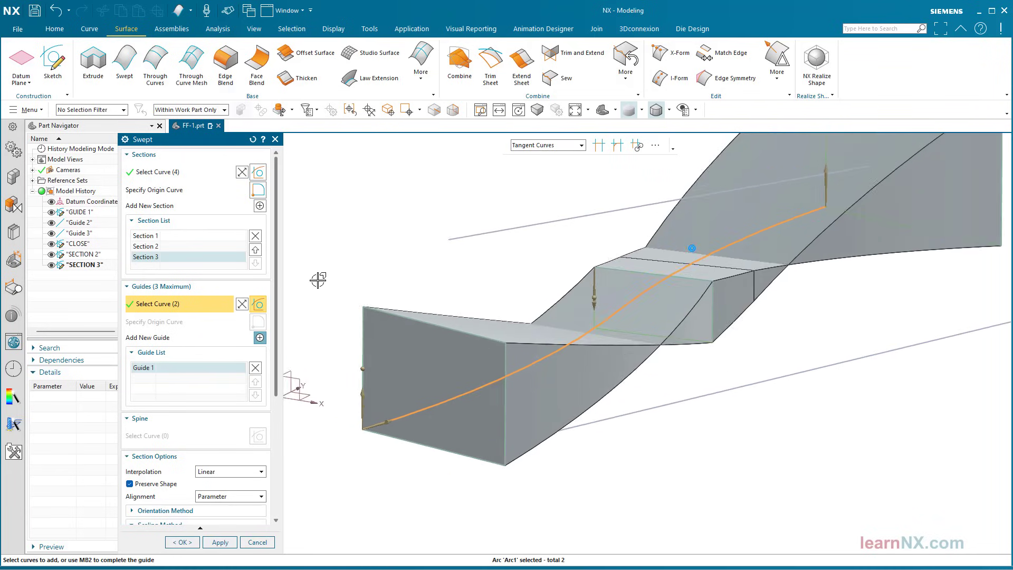
pyautogui.click(163, 246)
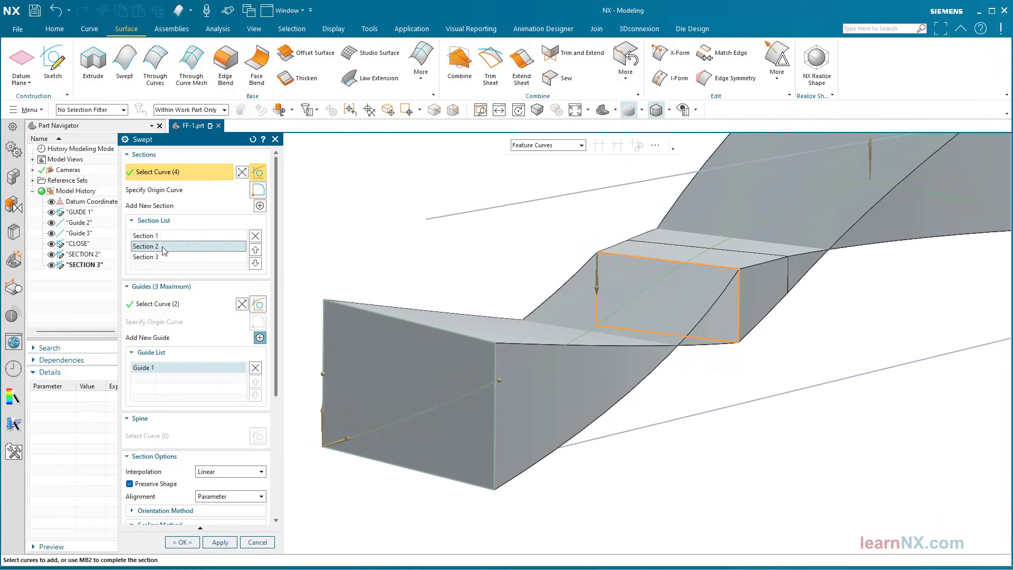
pyautogui.click(168, 190)
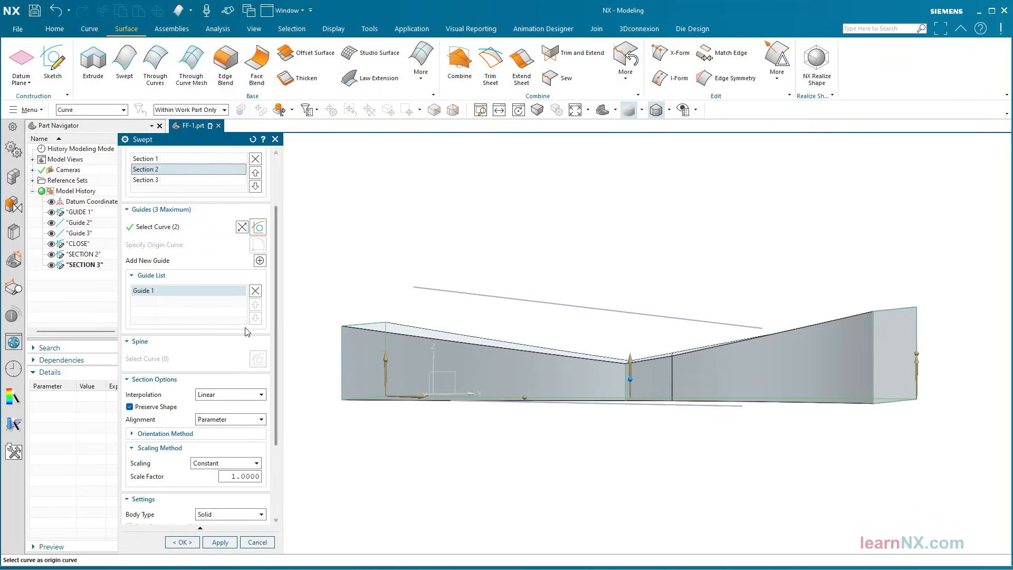
# - Set section interpolation to Cubic, then Blend, and confirm the smooth swept solid
pyautogui.click(260, 394)
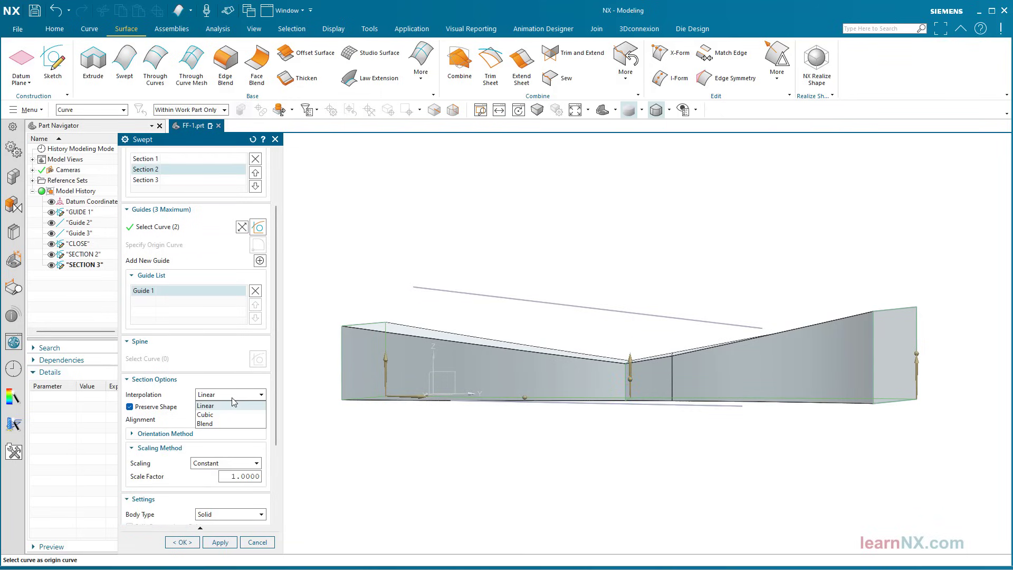
pyautogui.click(206, 414)
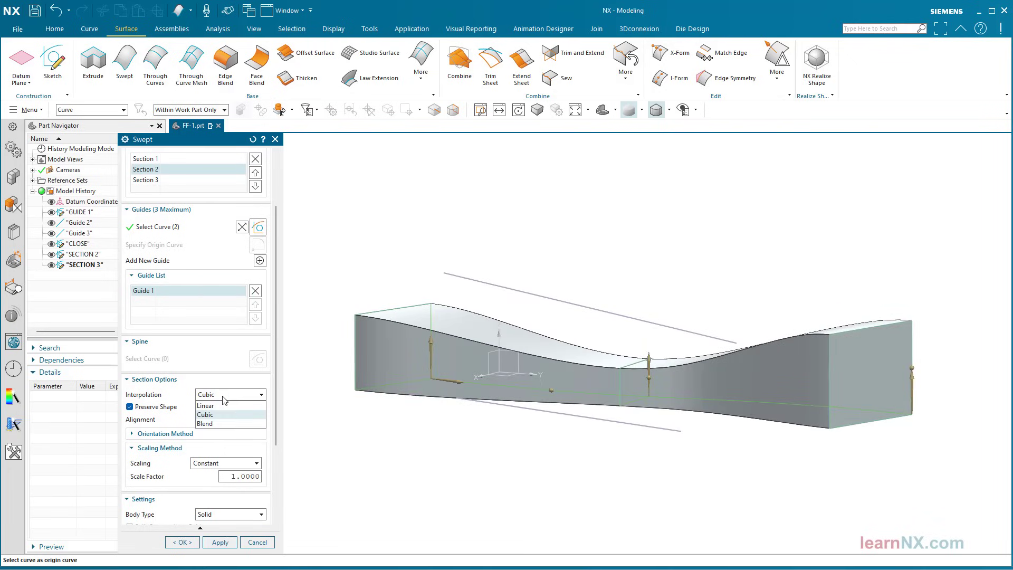
pyautogui.click(205, 423)
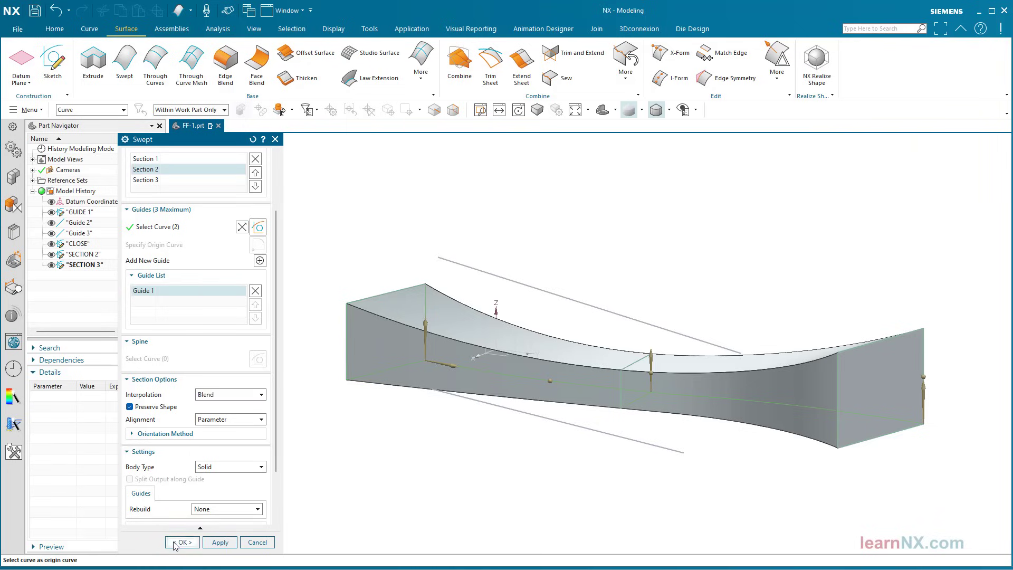
pyautogui.click(181, 542)
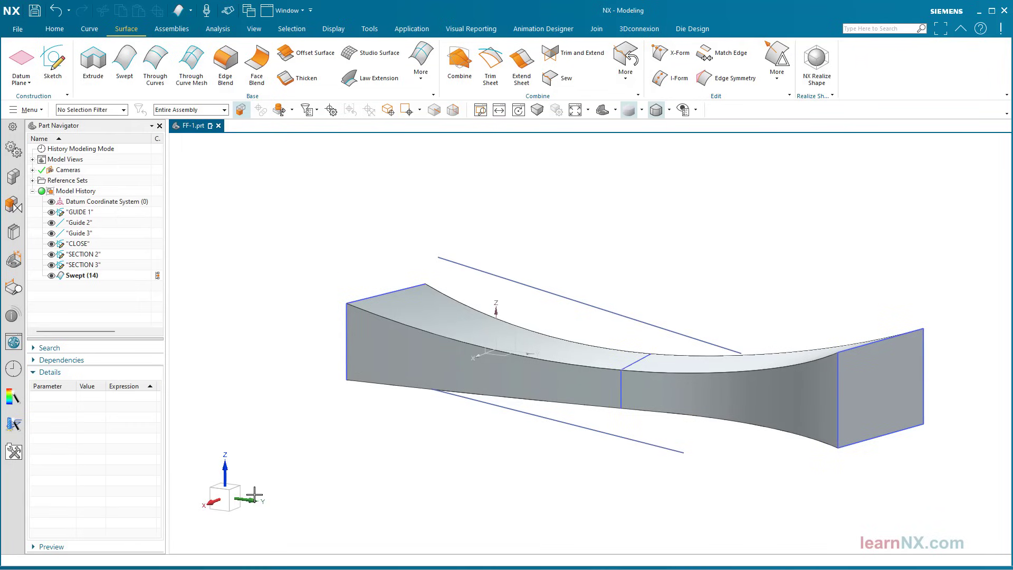